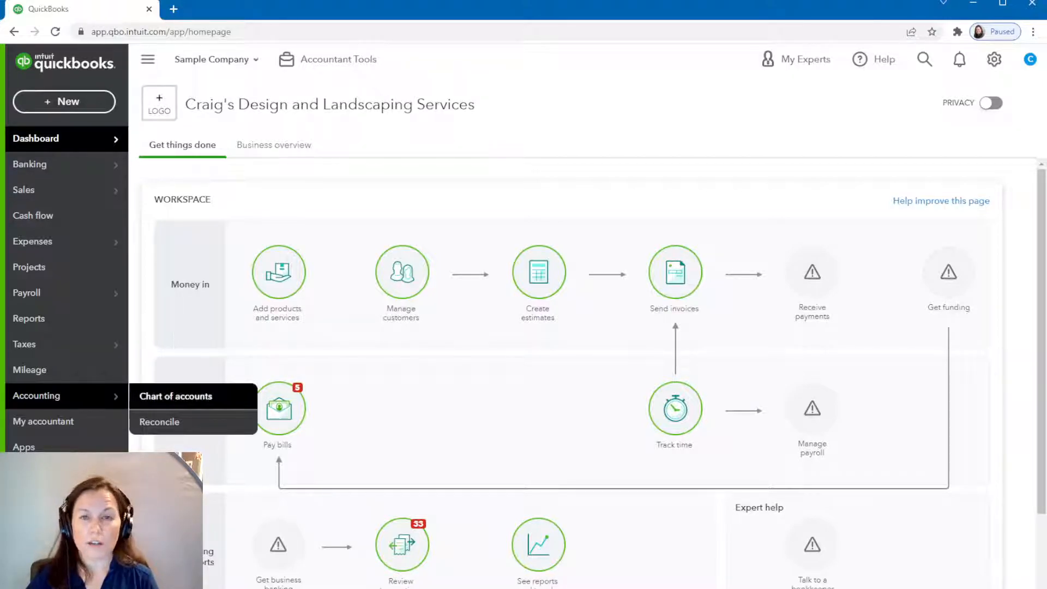
Step: Open the full Chart of Accounts listing from the Accounting menu
click(175, 396)
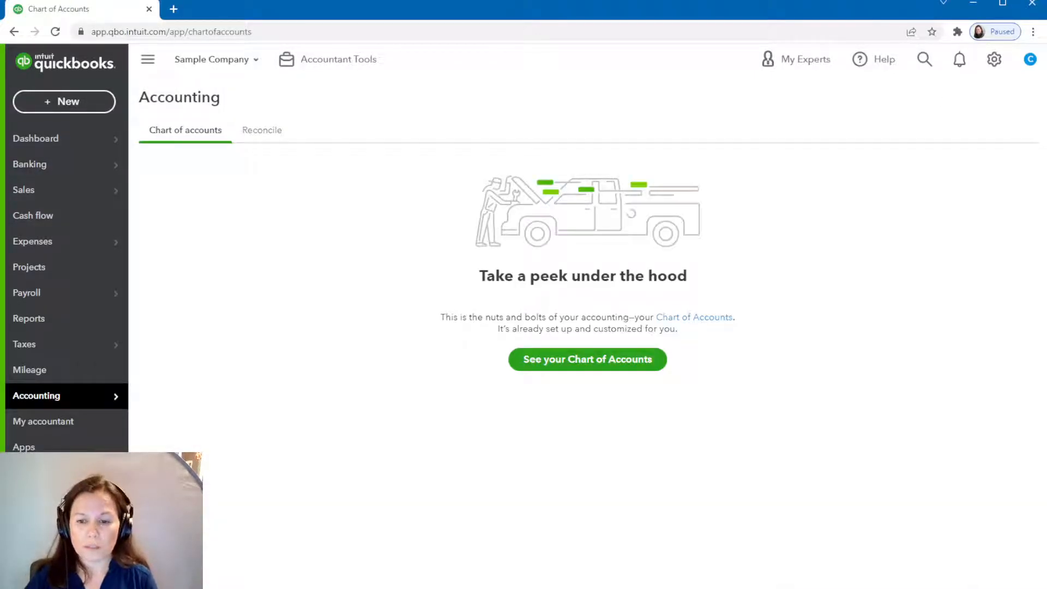
click(586, 360)
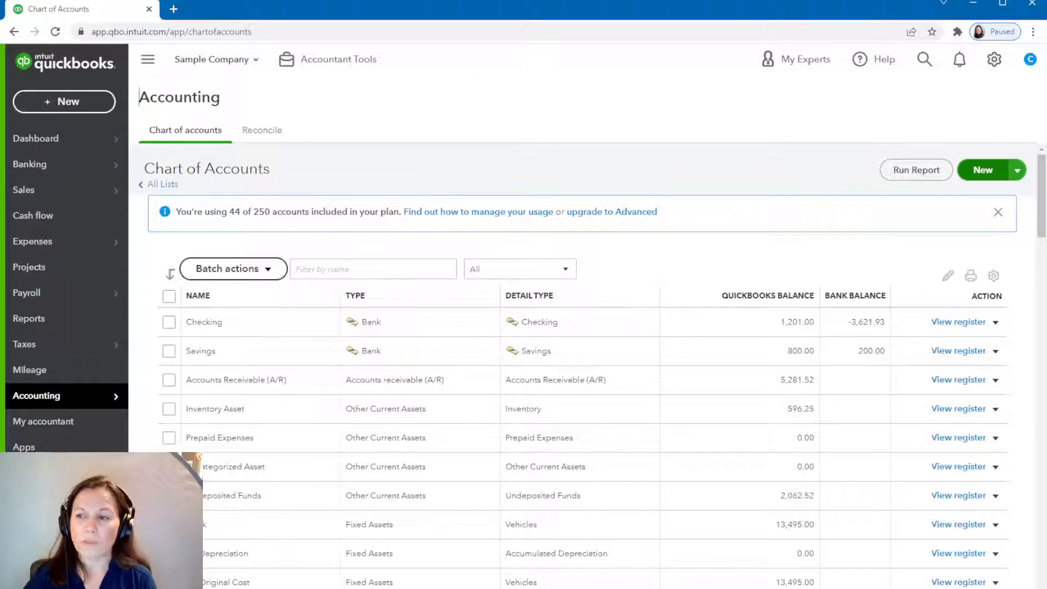
Step: Create a Bank account named Petty Cash with detail type Cash on hand
click(982, 169)
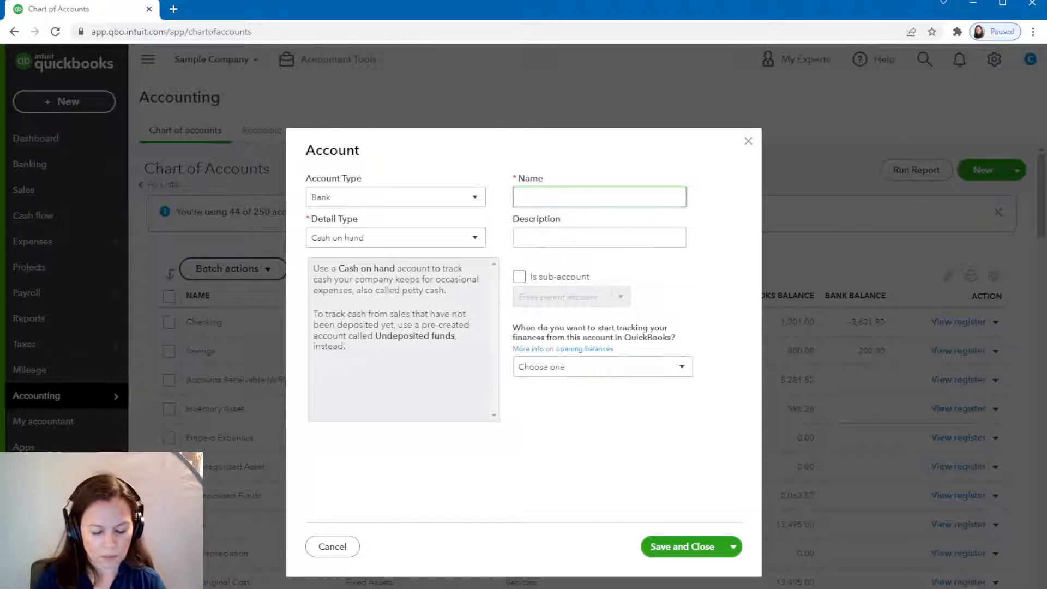
text(Petty Ca)
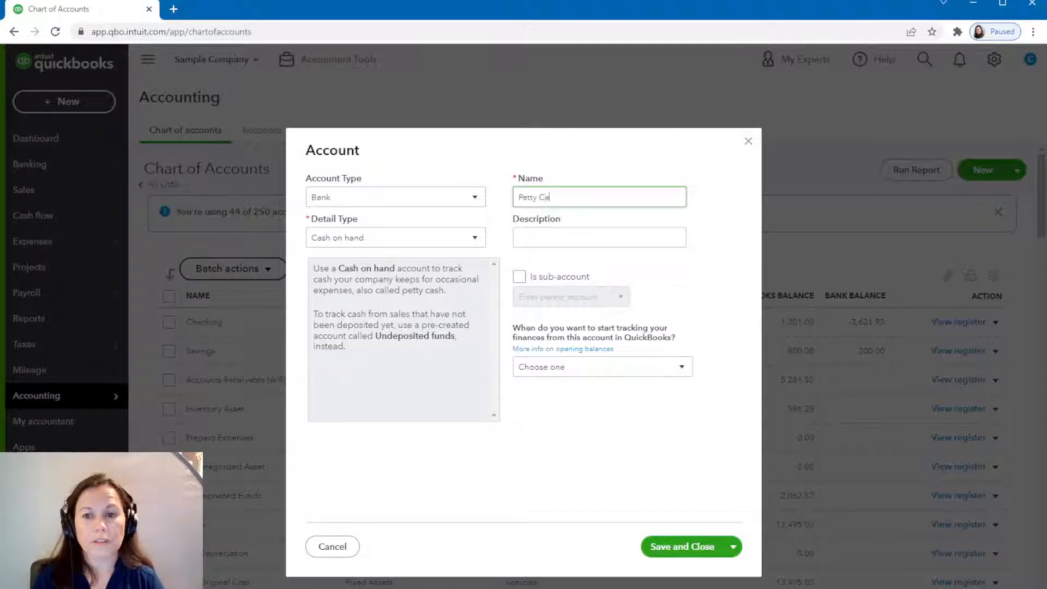
text(sh)
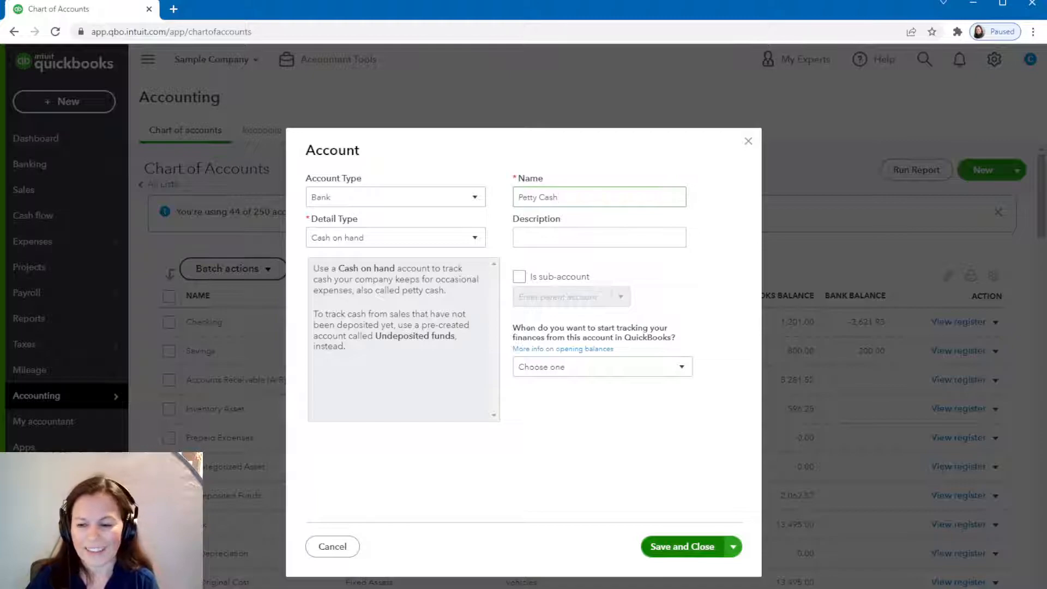
click(681, 546)
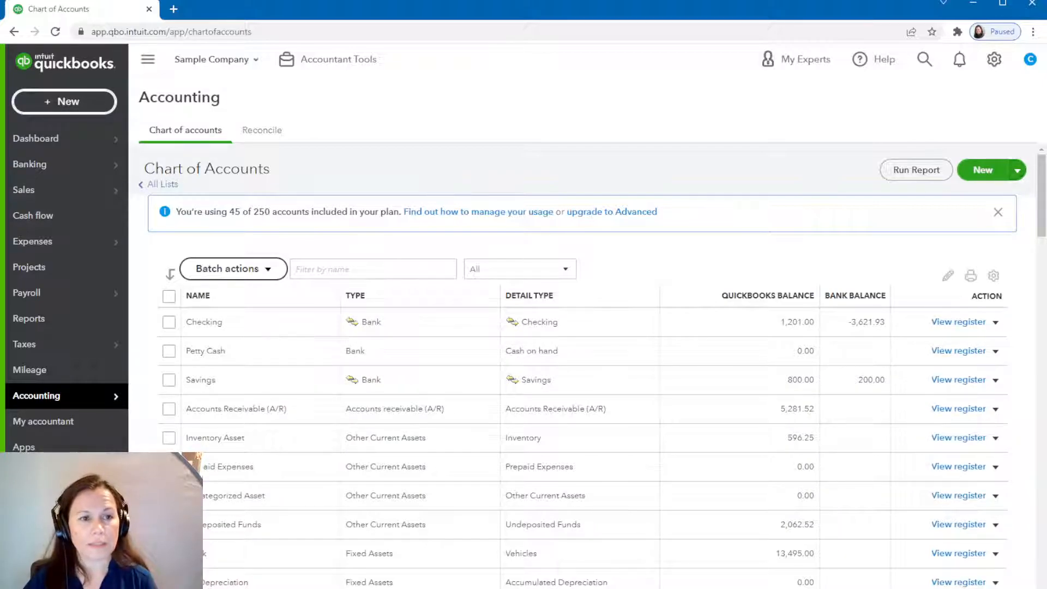
Step: Start a sales receipt and add new customer 'Best Customer' as its customer
click(65, 101)
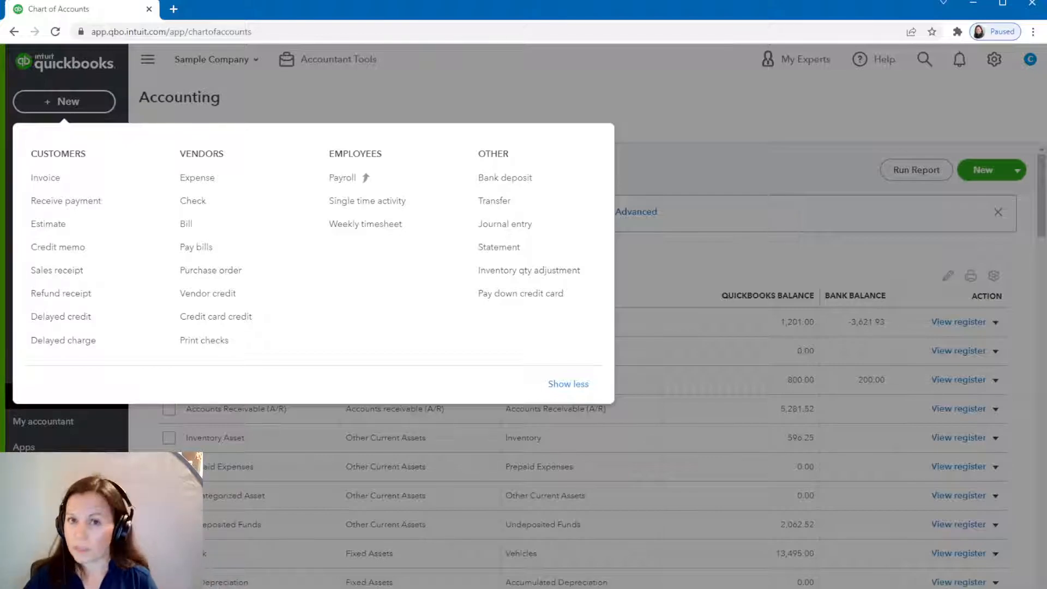
mouse_move(57, 270)
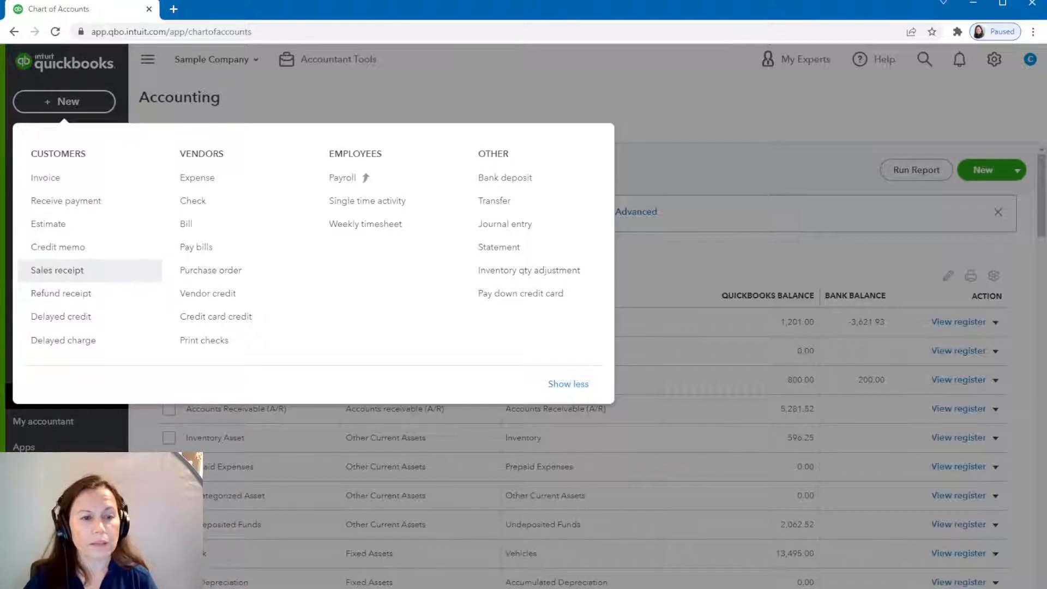
click(56, 270)
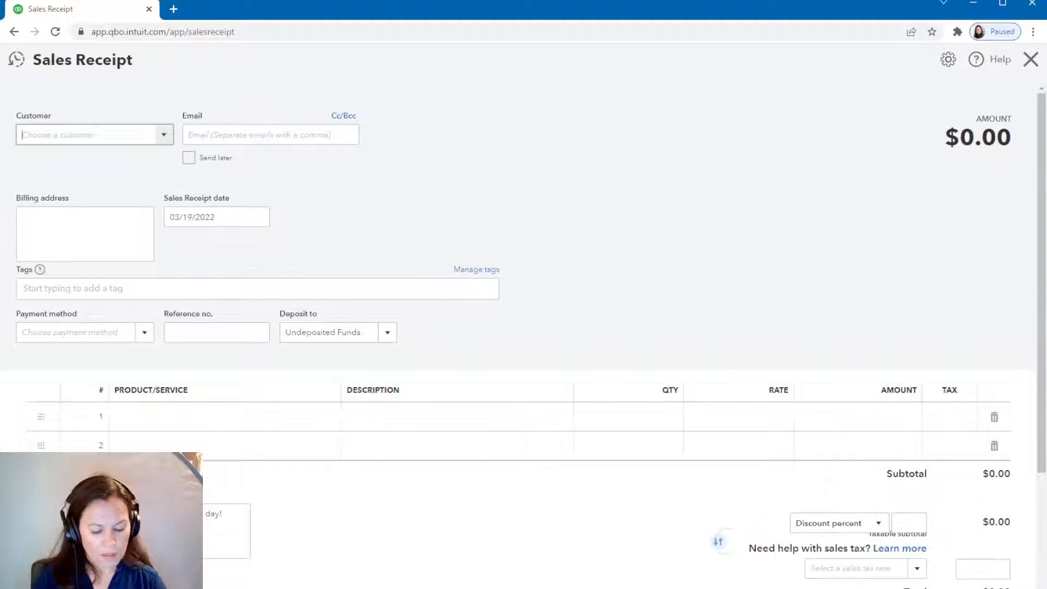
text(Best Cust)
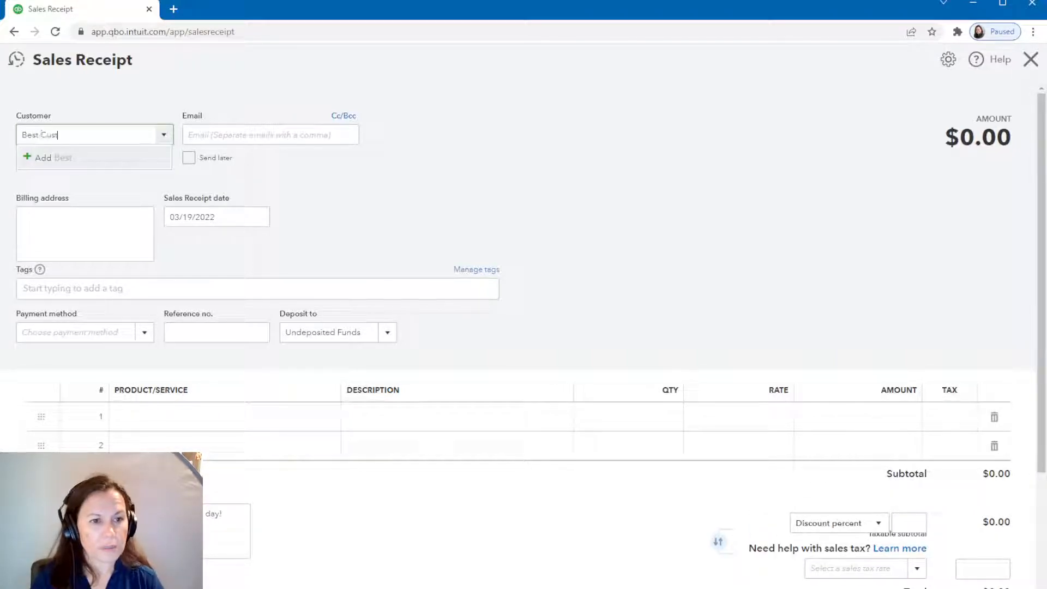
text(omer)
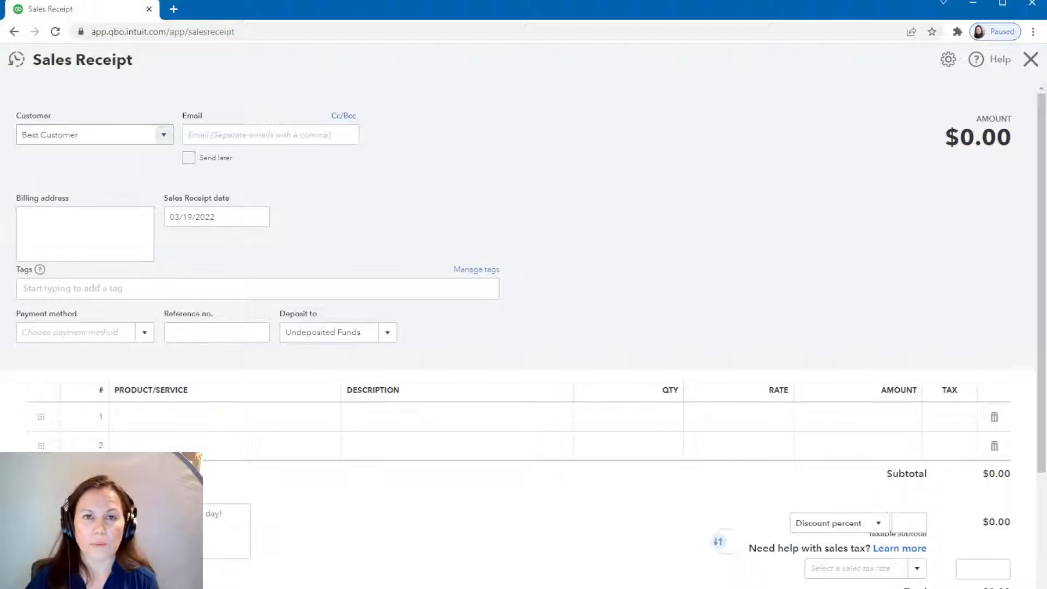
click(87, 134)
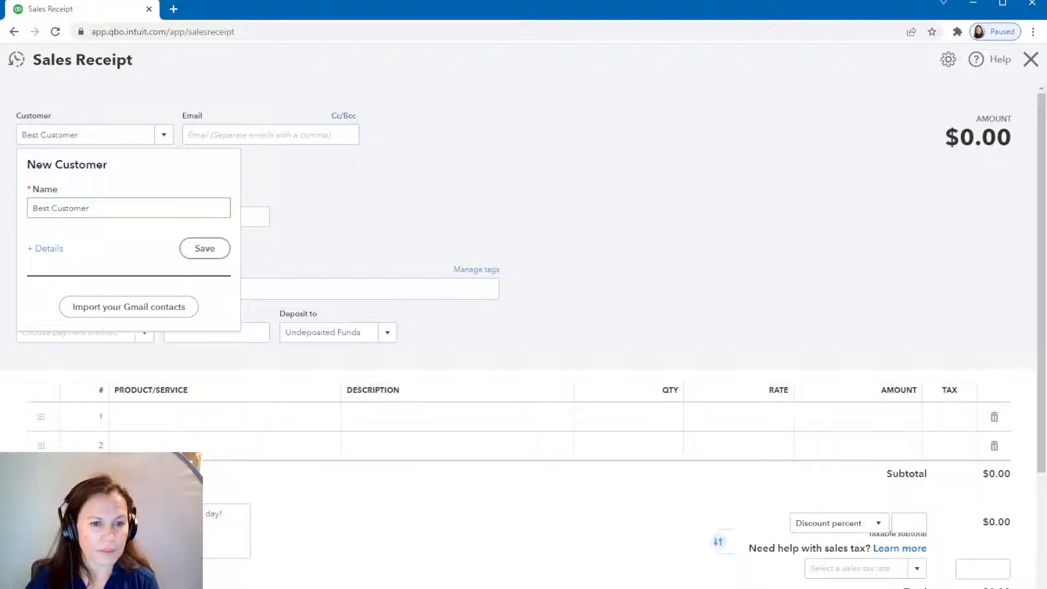
click(205, 247)
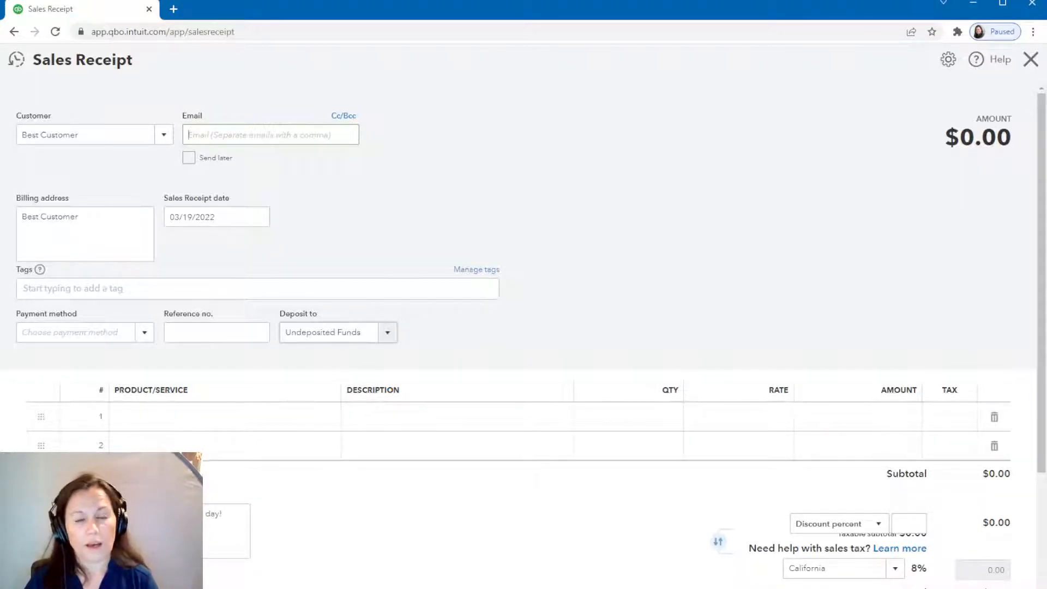
Step: Add a Landscaping:Gardening line at rate 100 and save the receipt
click(220, 417)
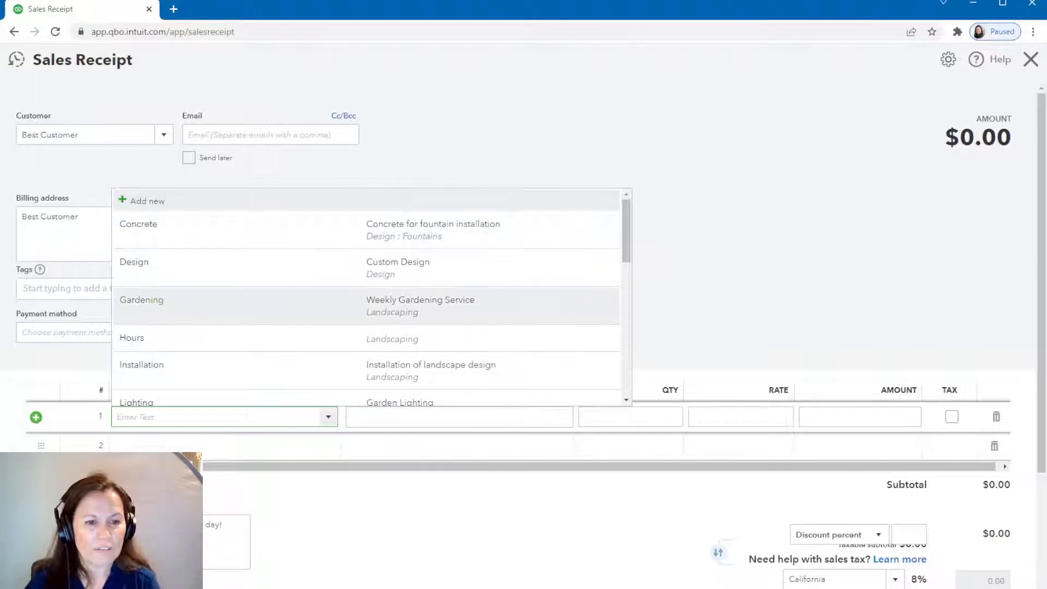
click(141, 300)
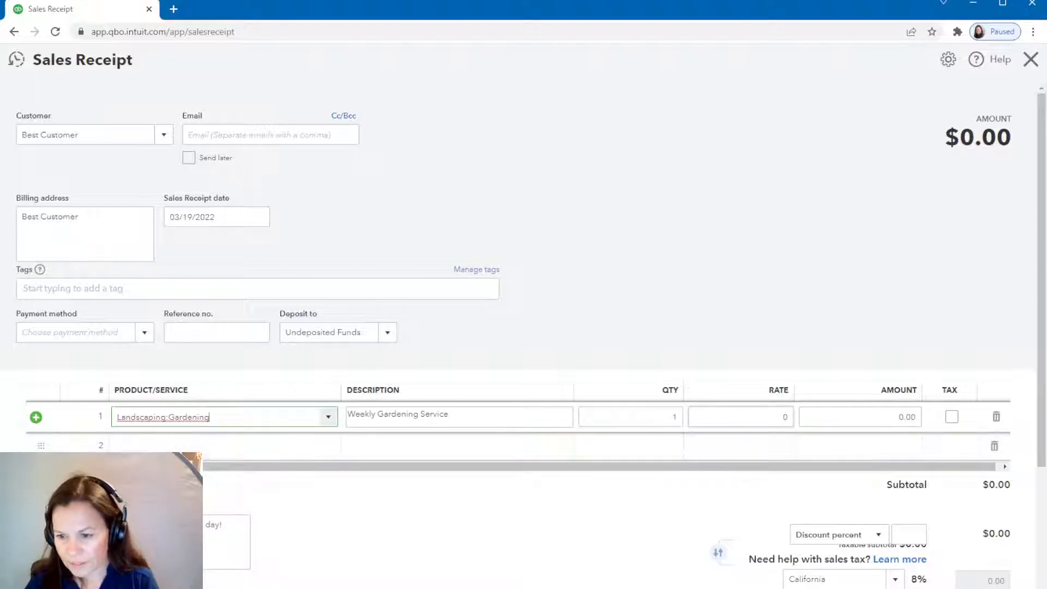
click(740, 417)
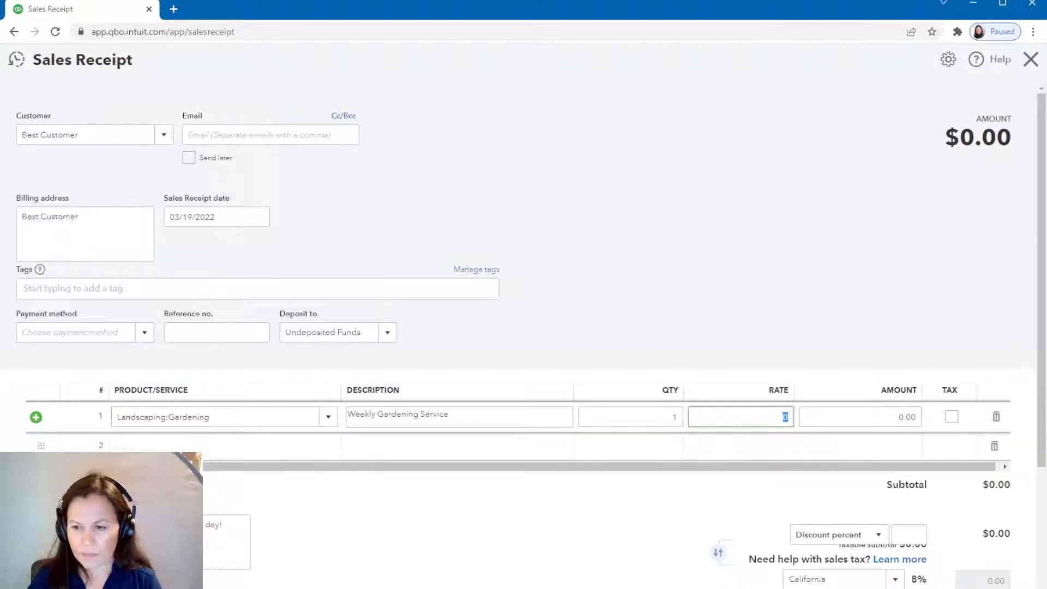
text(0)
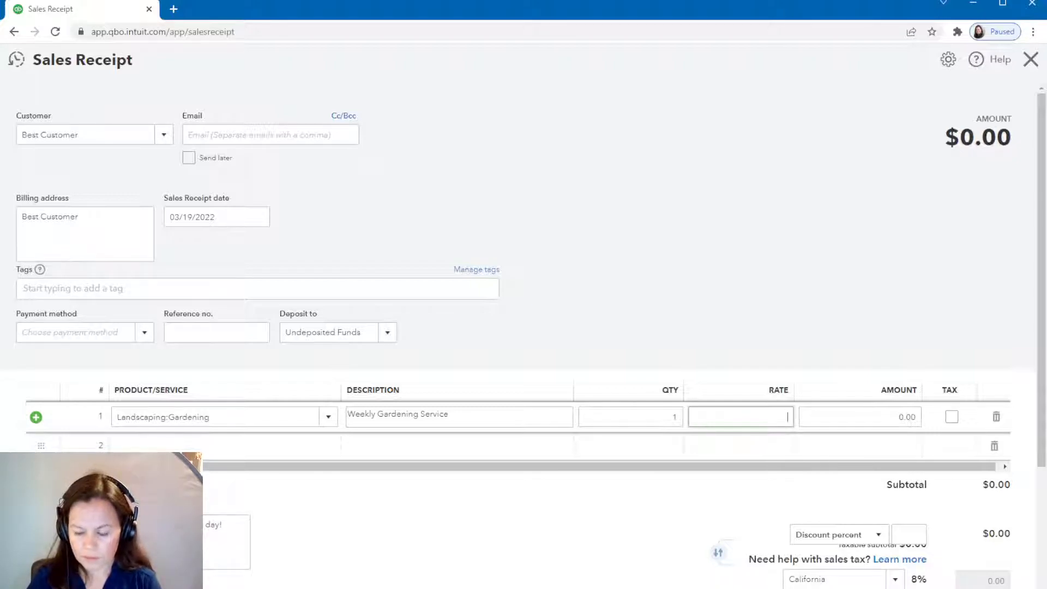
text(100)
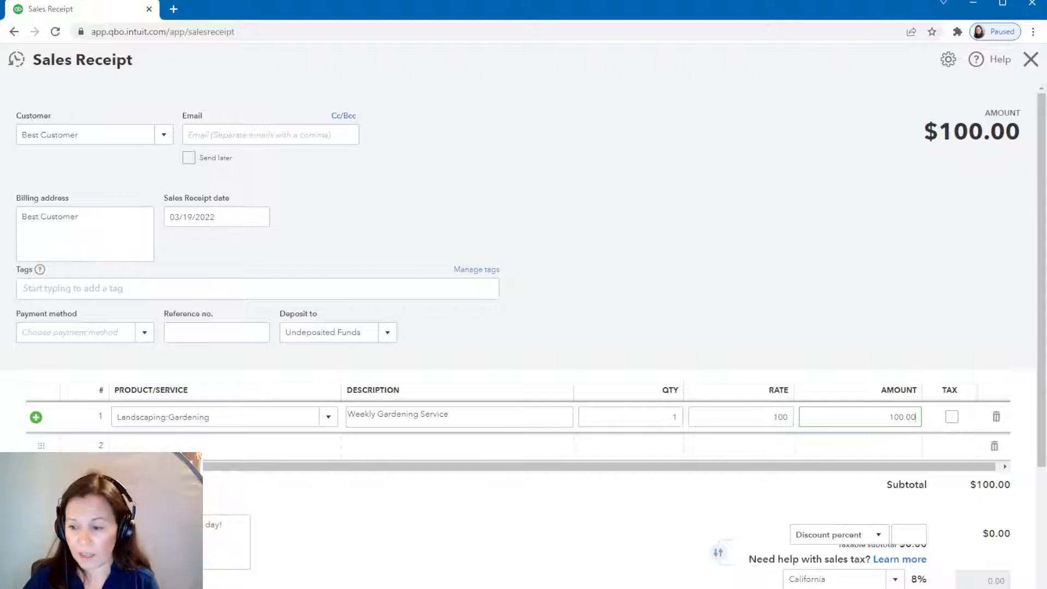
scroll(down, 3)
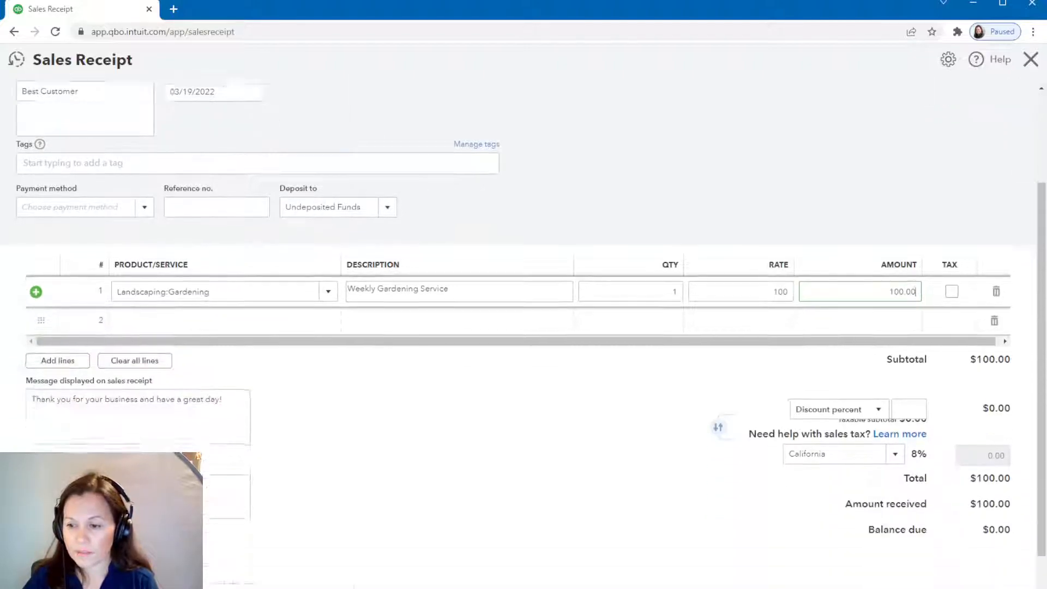
scroll(down, 3)
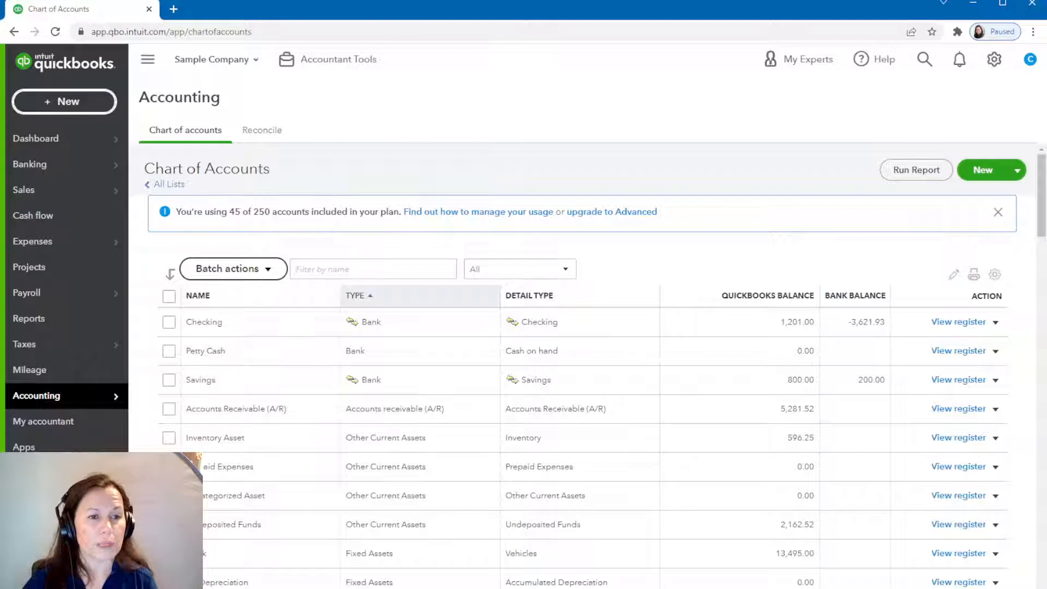
Step: Start a Receive Payment form, trying customers Amy's Bird Sanctuary, then Cool Cars
click(64, 101)
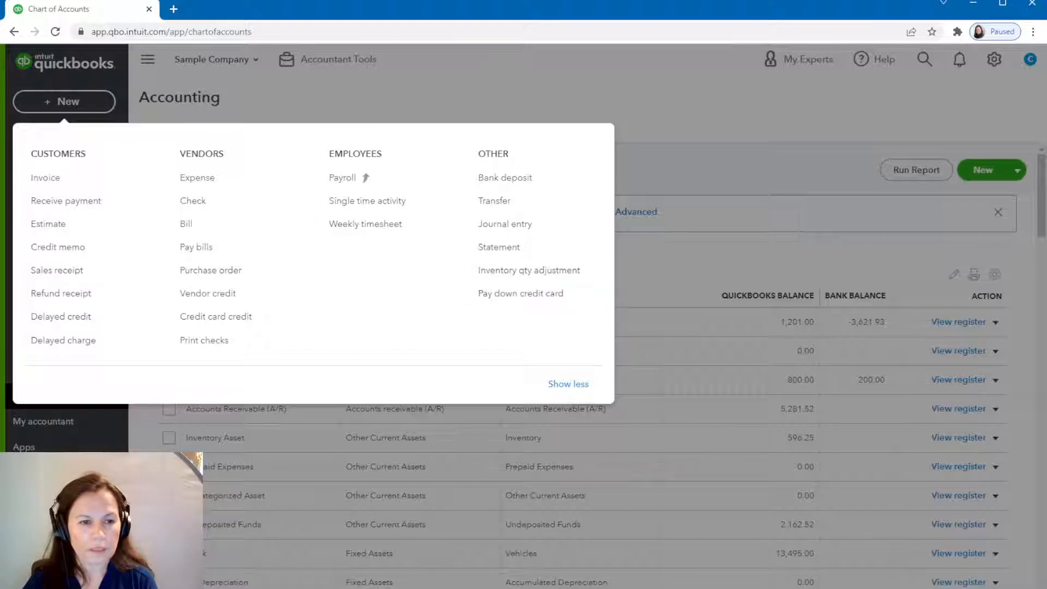
mouse_move(66, 200)
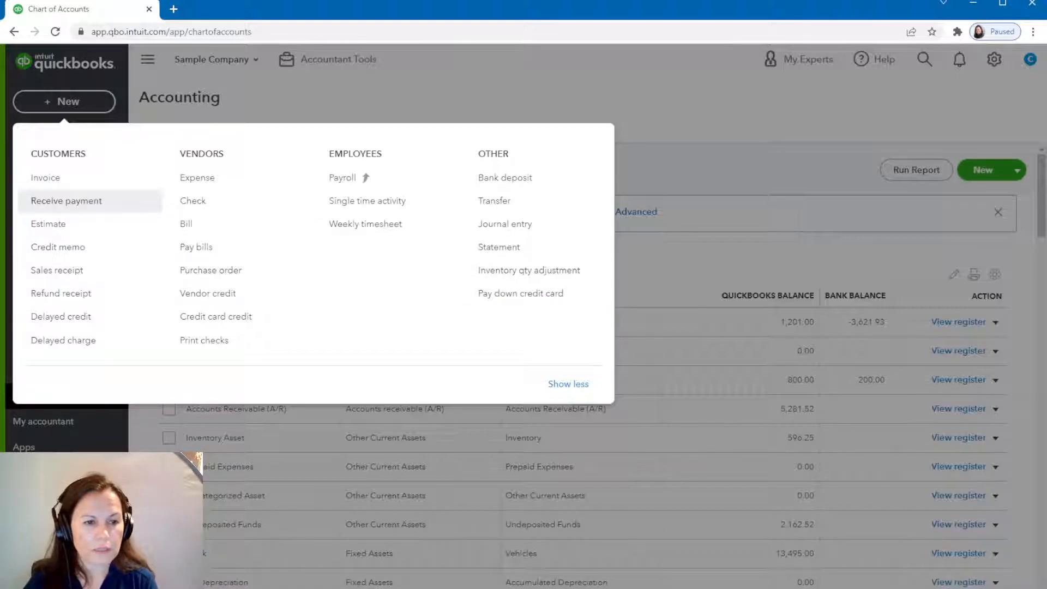
click(66, 201)
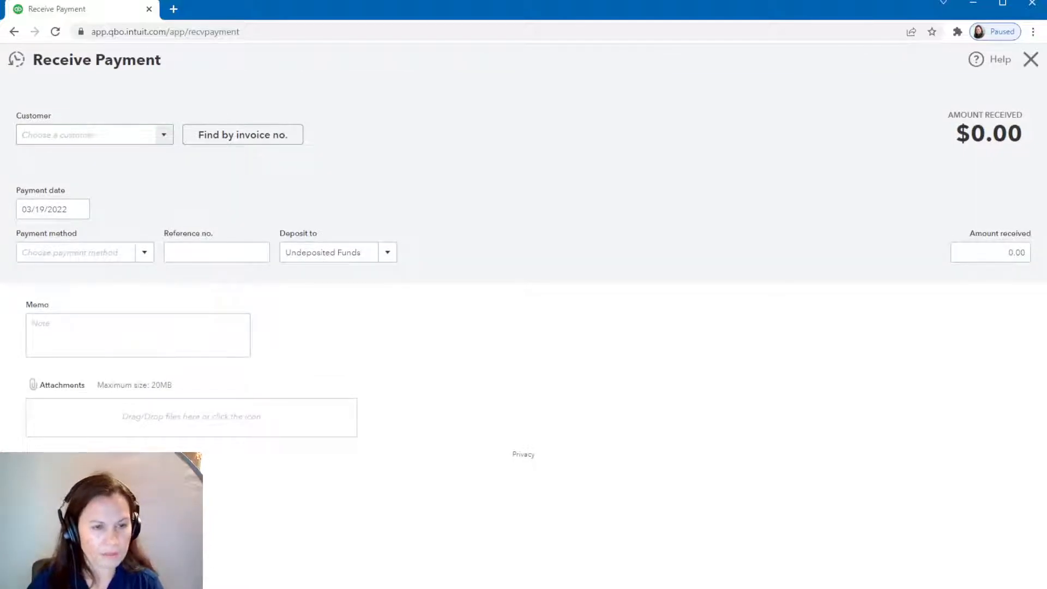
click(90, 134)
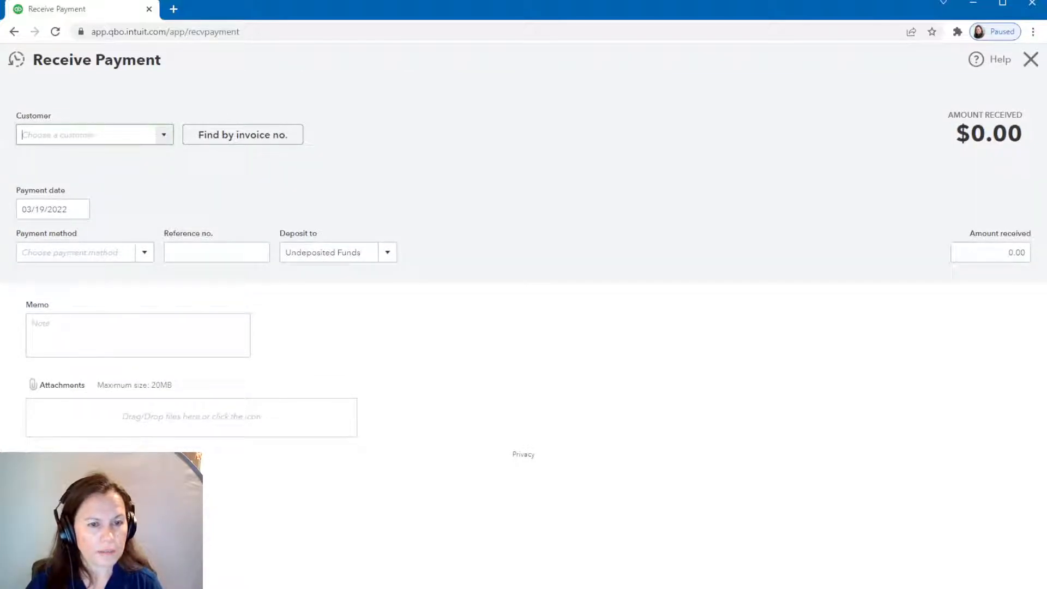
click(94, 135)
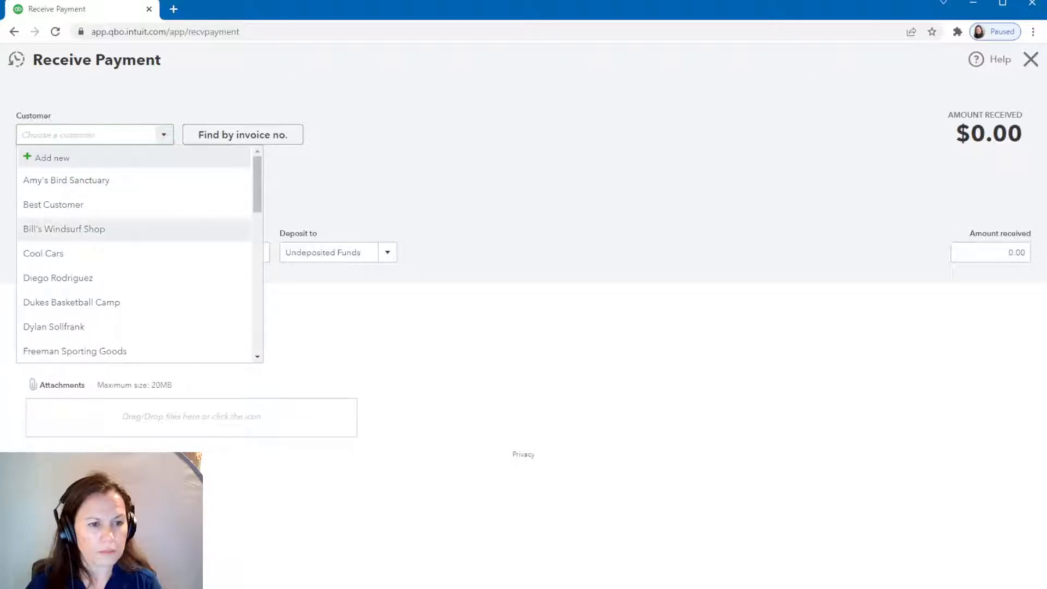
click(66, 179)
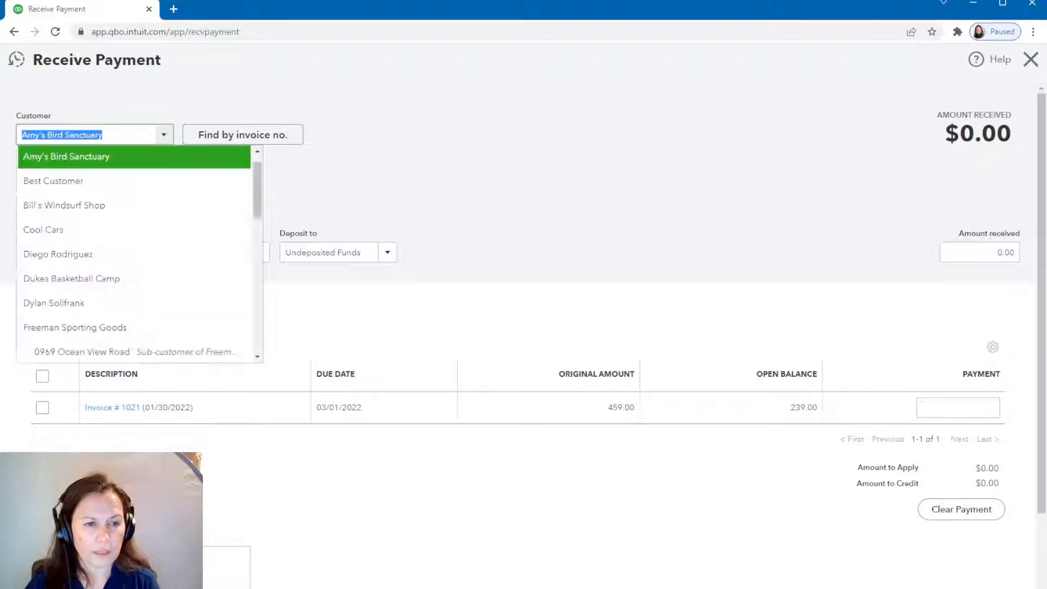
click(44, 229)
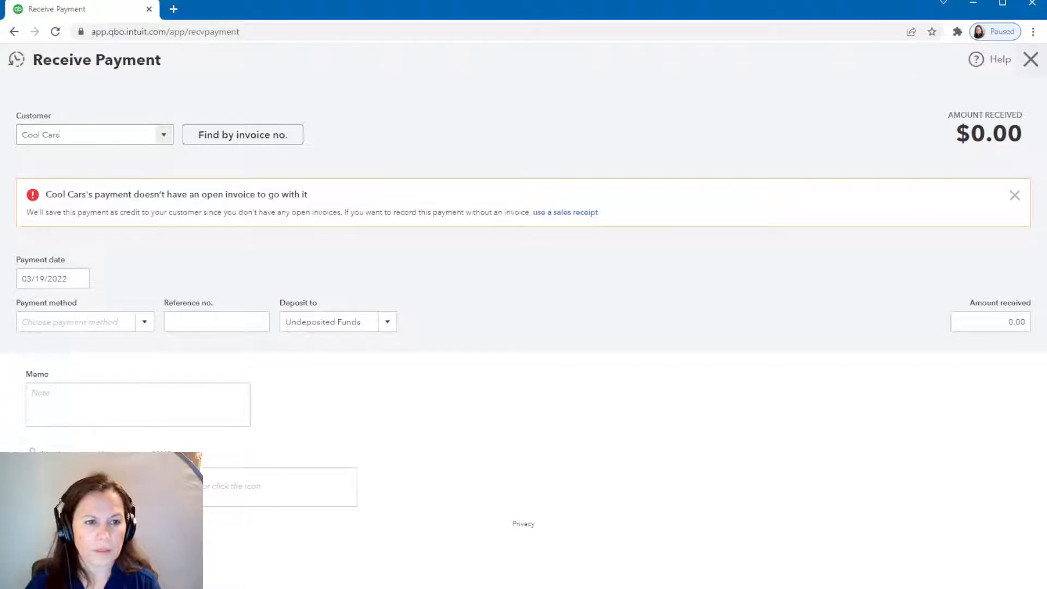
Step: Discard the payment form and return to the Chart of Accounts with the new-transaction menu open
click(1030, 60)
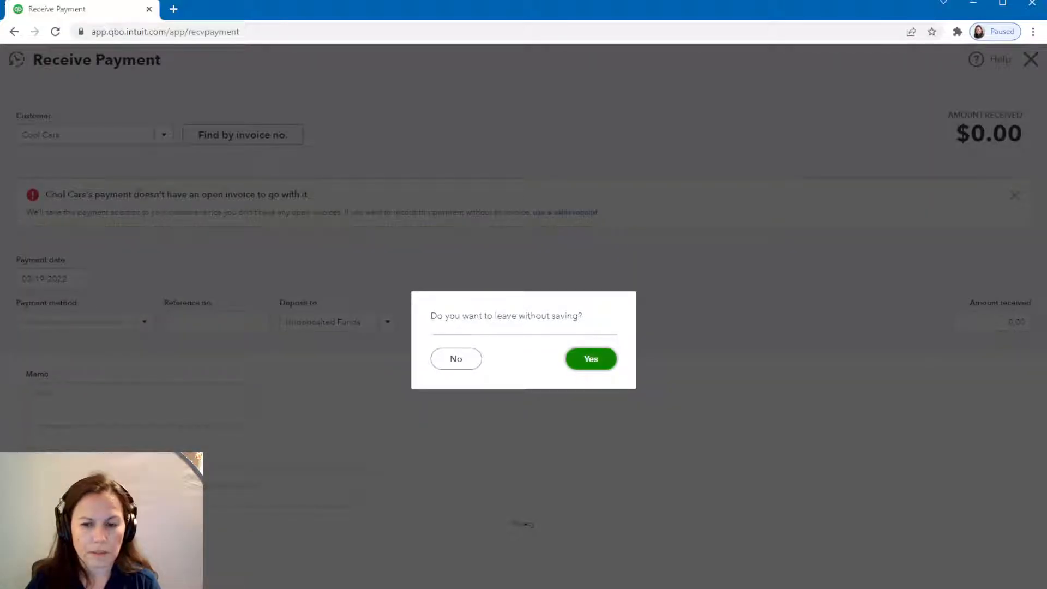
click(589, 358)
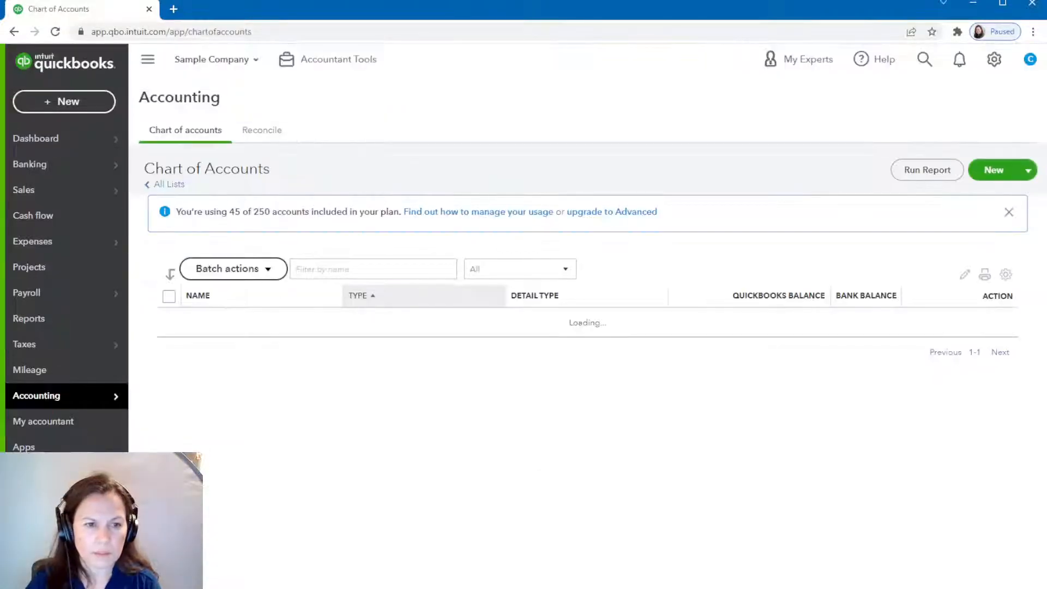
click(64, 101)
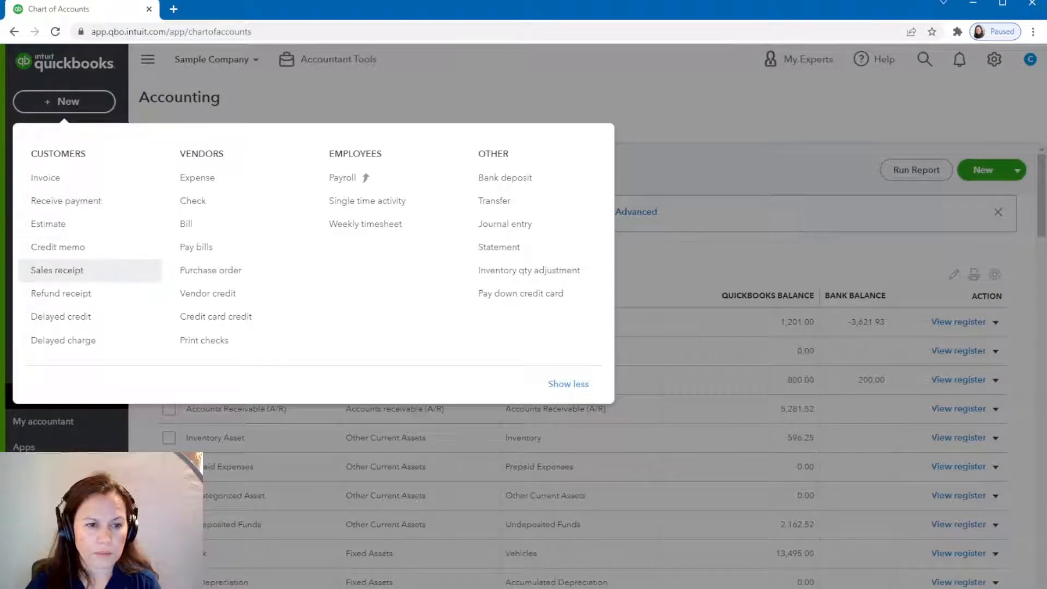
Step: Record a Cool Cars sales receipt for Landscaping:Hours at rate 180
click(57, 270)
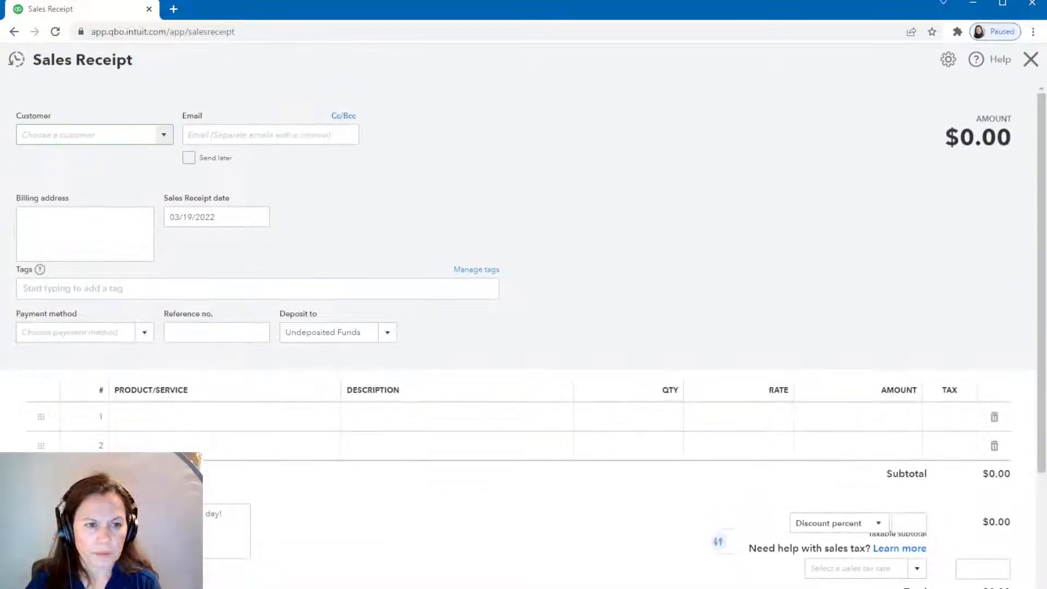
click(94, 134)
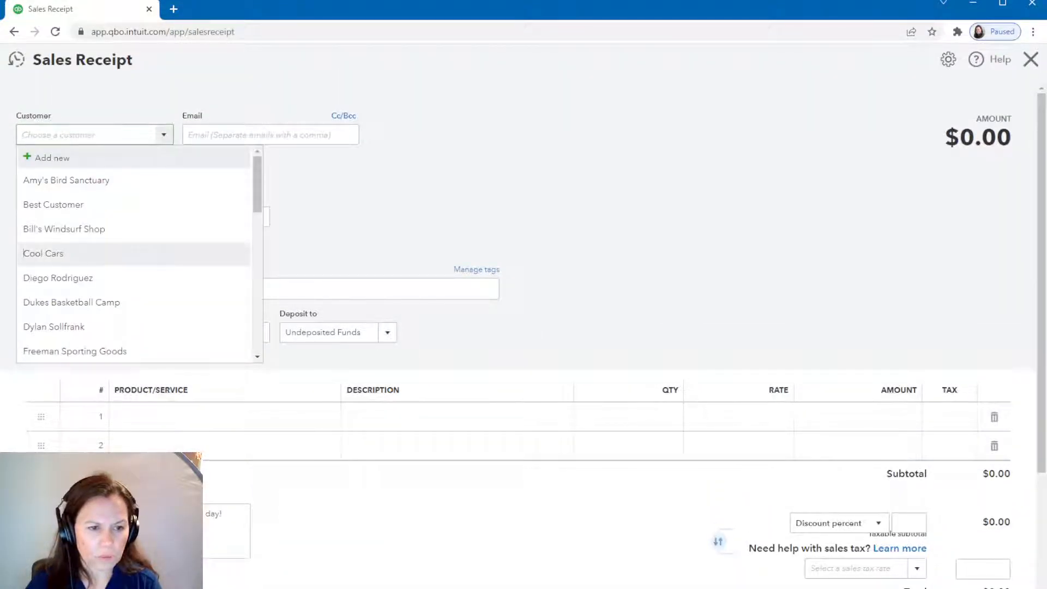
click(44, 253)
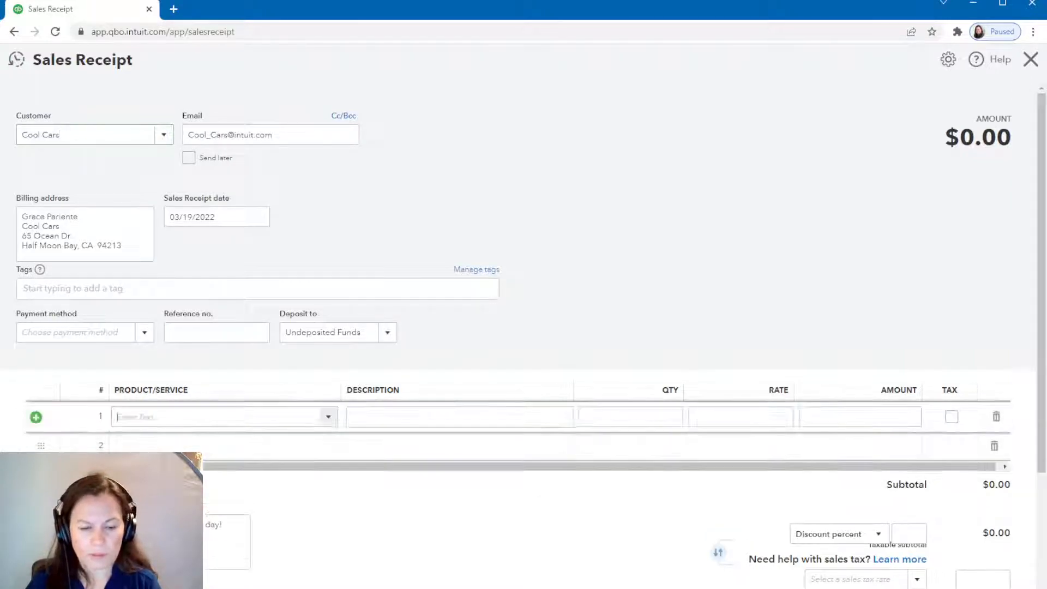
click(223, 416)
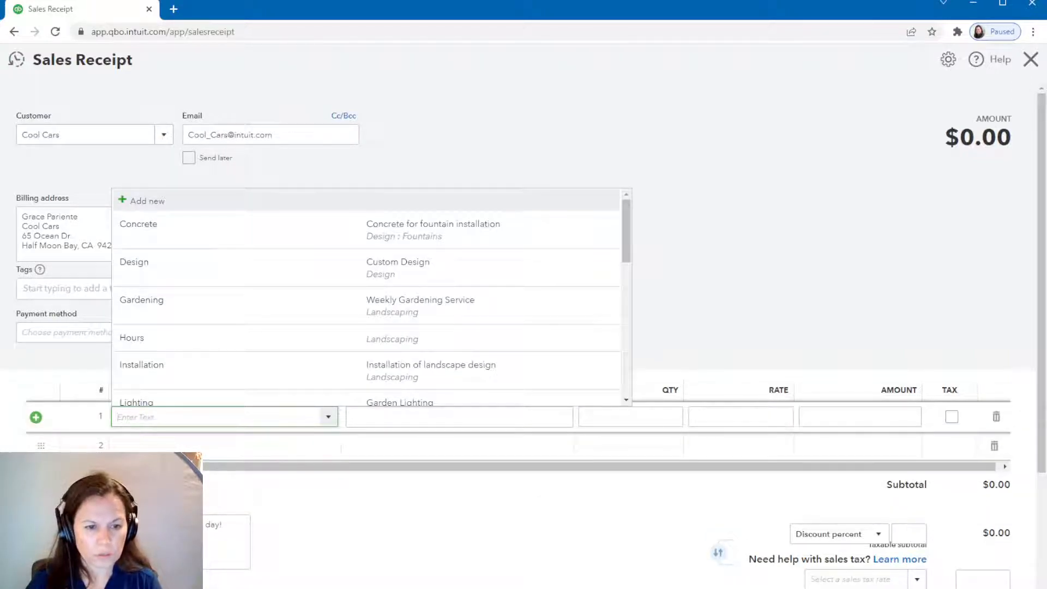
click(131, 337)
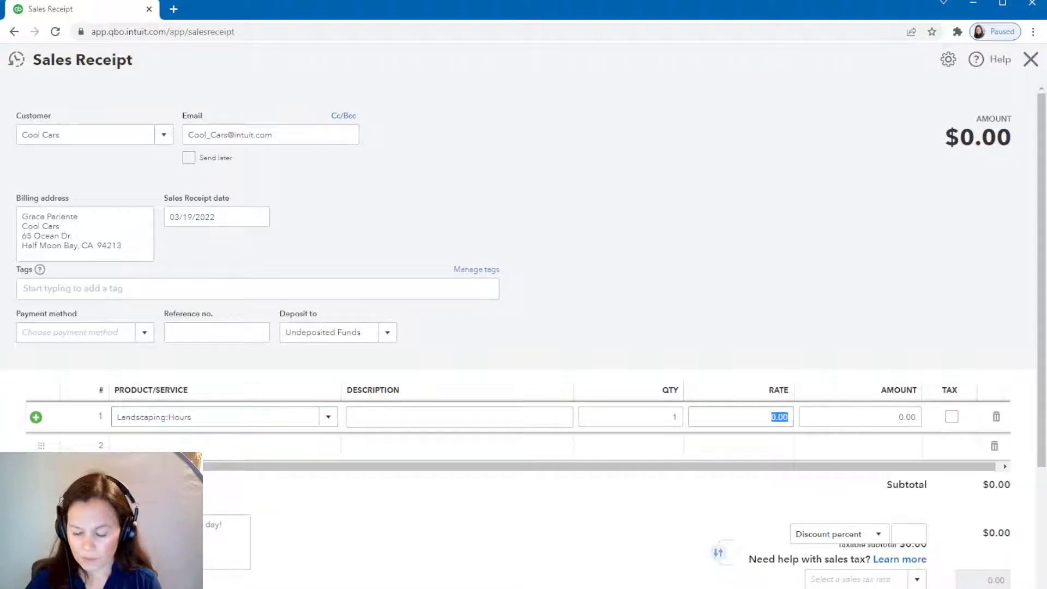
text(180)
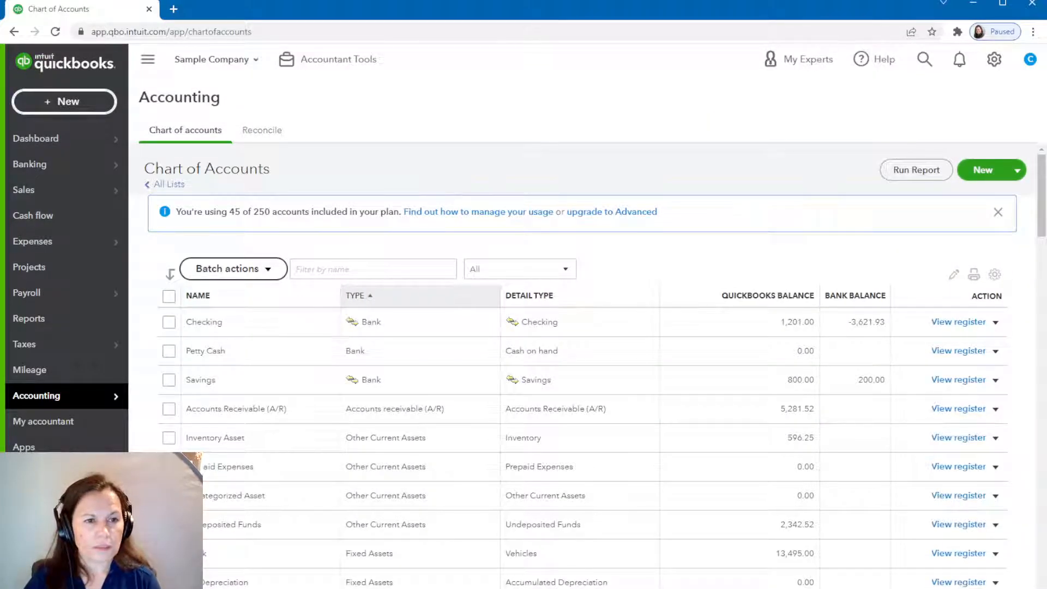
click(65, 101)
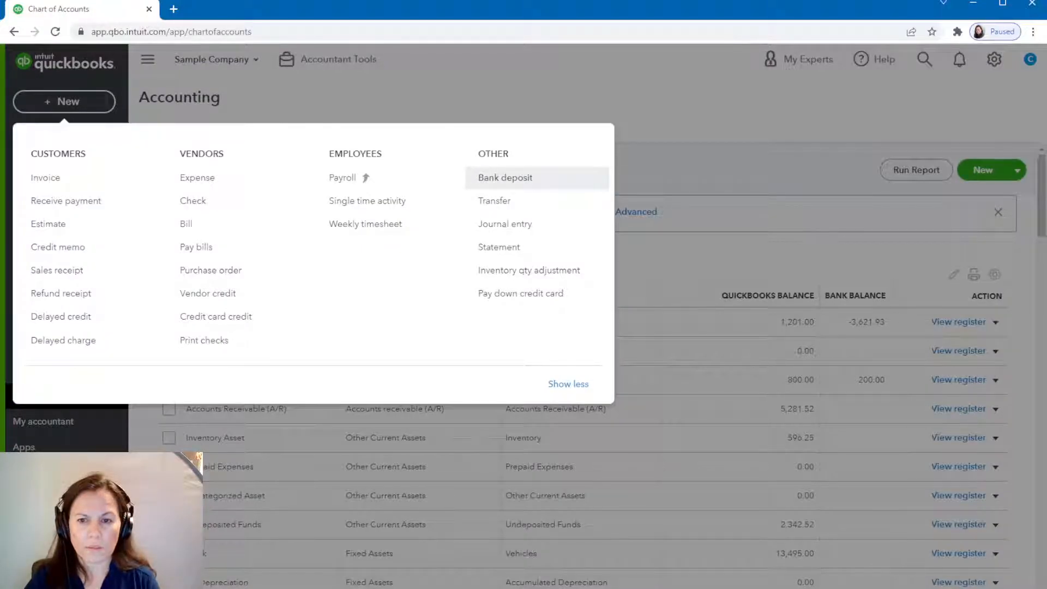
Step: Deposit the $180 Cool Cars and $100 Best Customer receipts into Petty Cash
click(505, 177)
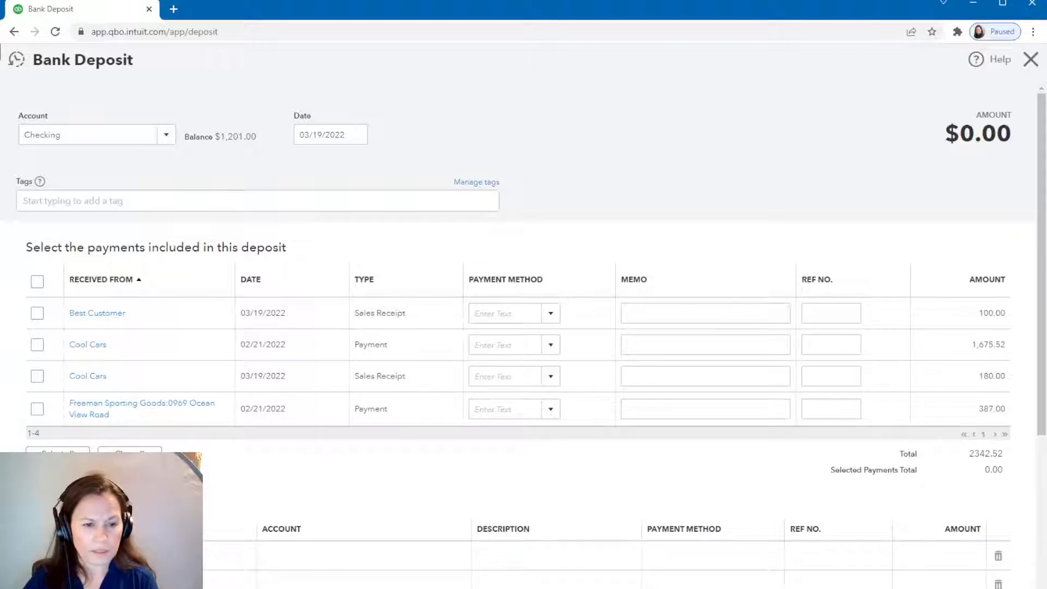
click(36, 376)
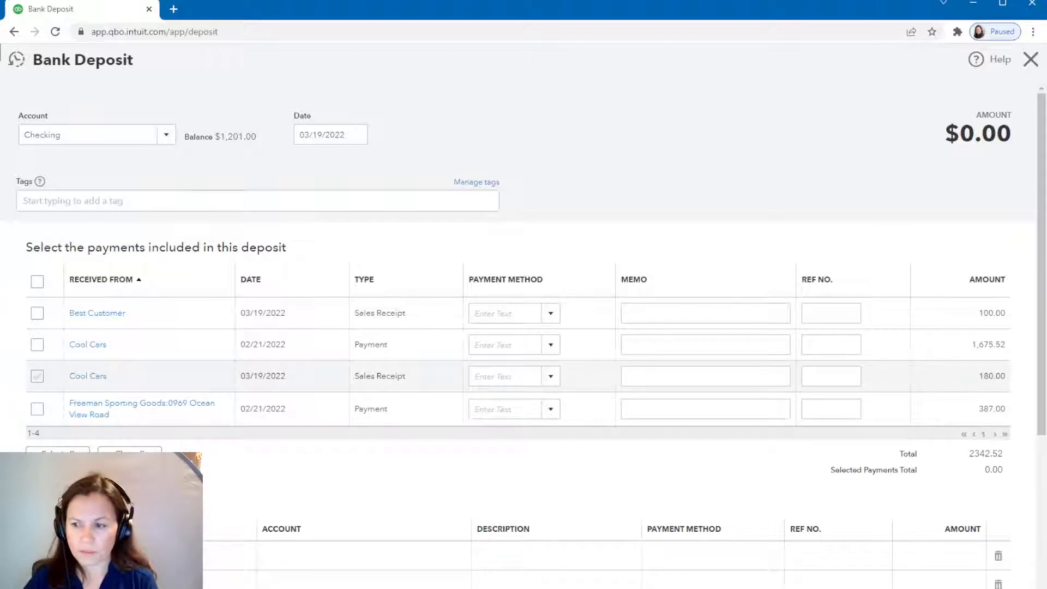
click(37, 375)
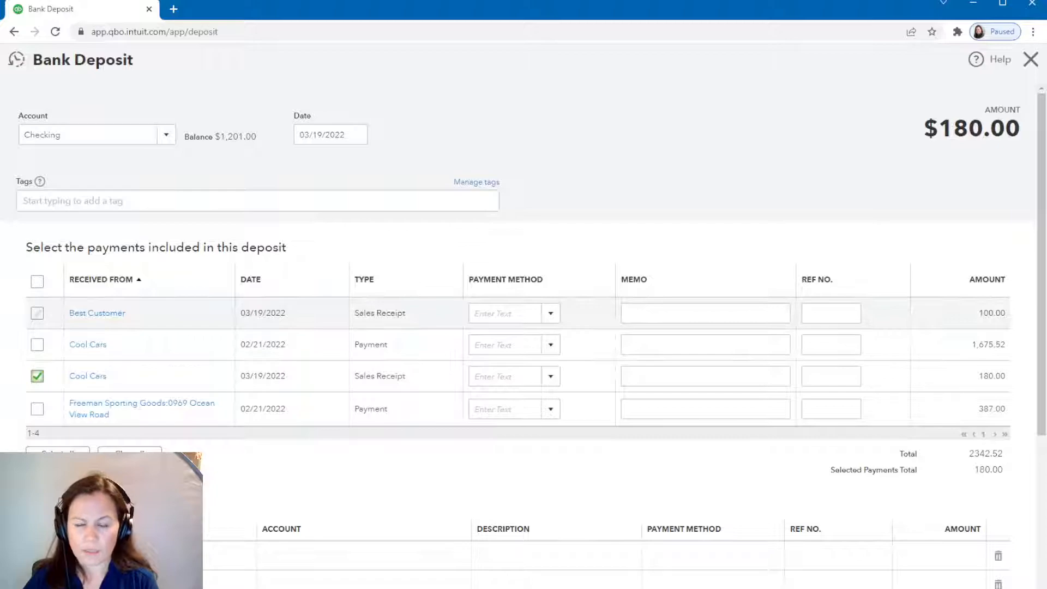
click(37, 313)
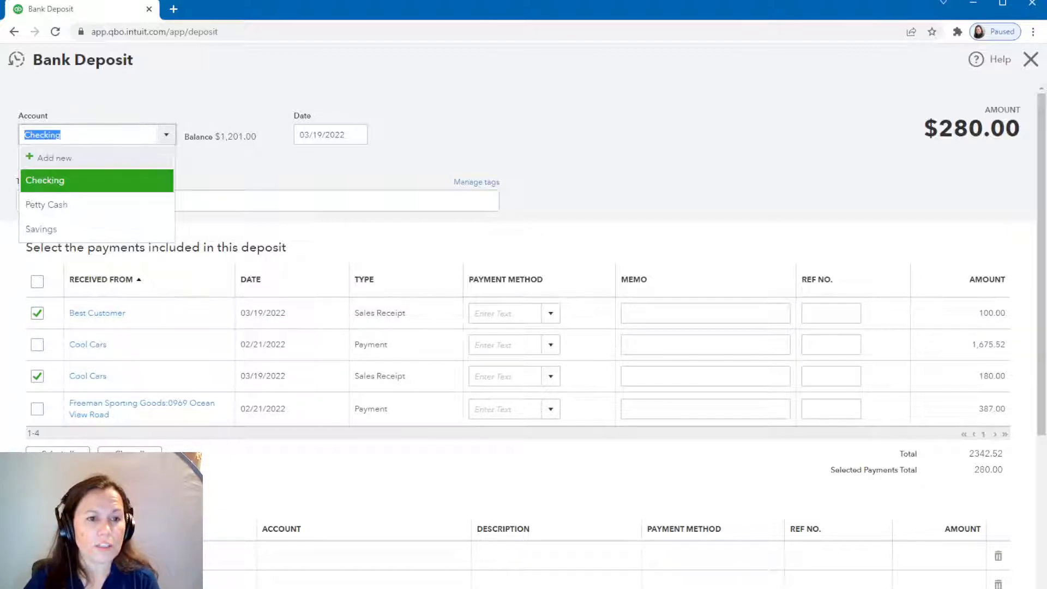
click(46, 205)
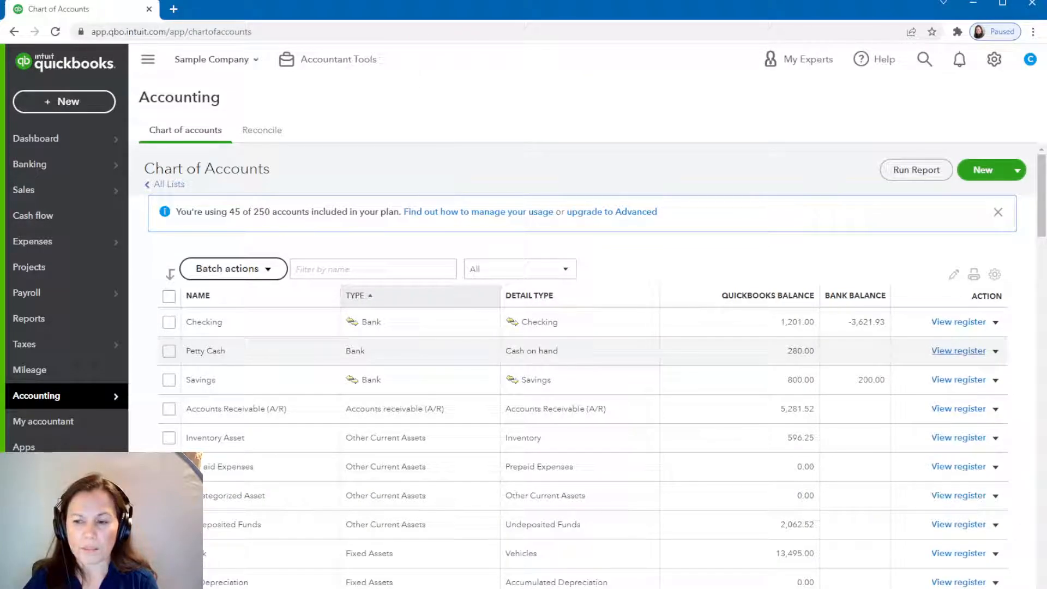
click(958, 351)
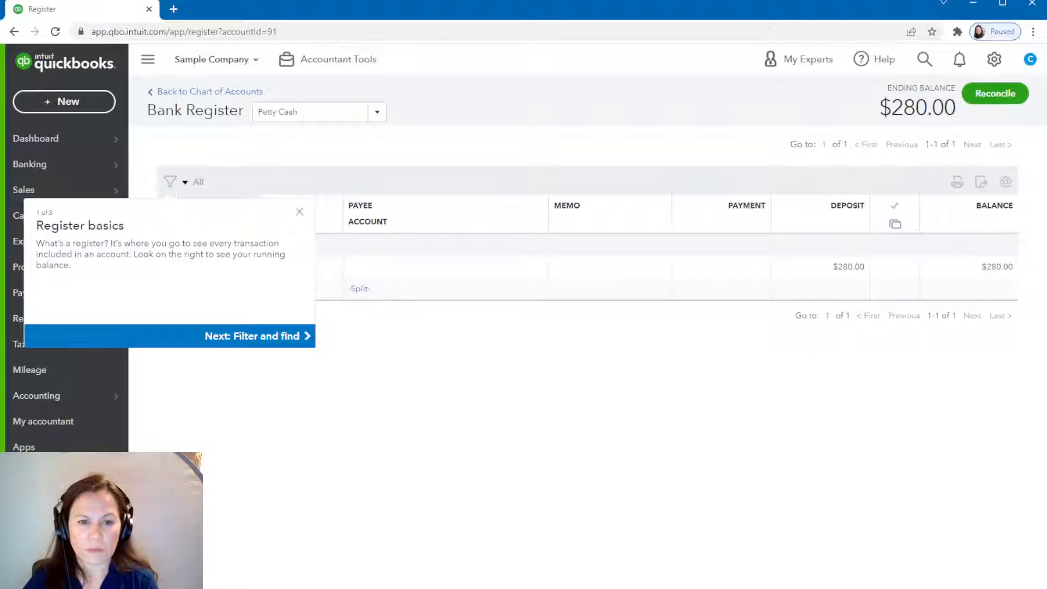
Step: Dismiss the Register basics tour popup on the Petty Cash register
click(299, 211)
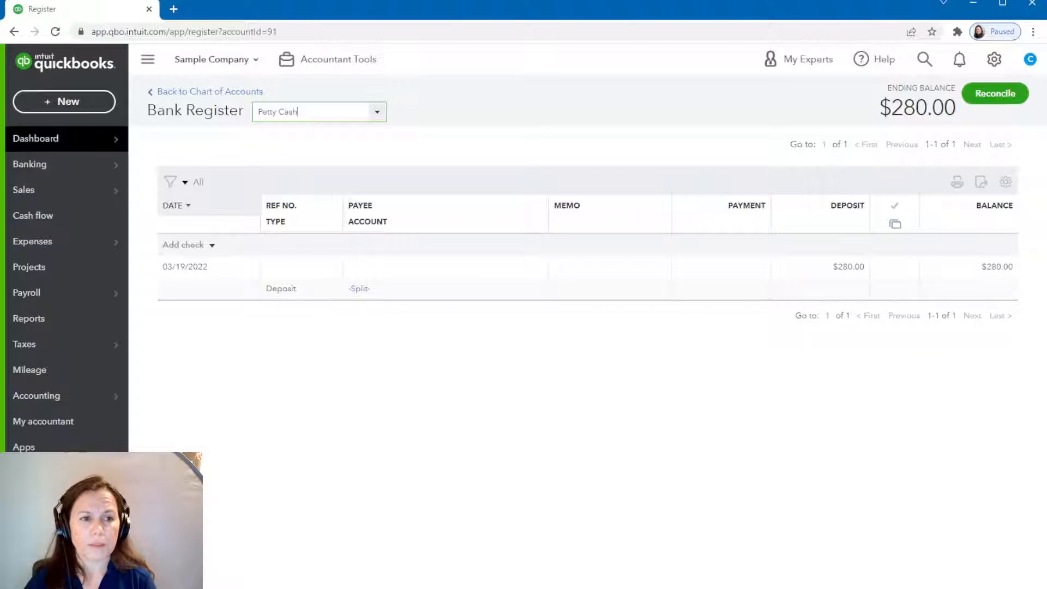
Step: Save a $200 transfer from Petty Cash to Checking
click(64, 101)
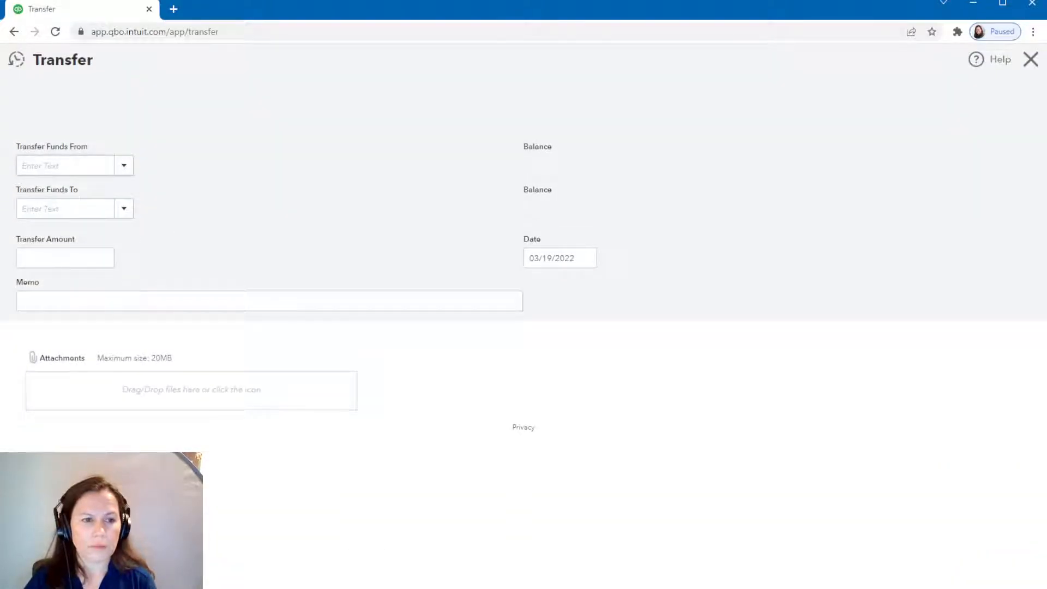
click(123, 164)
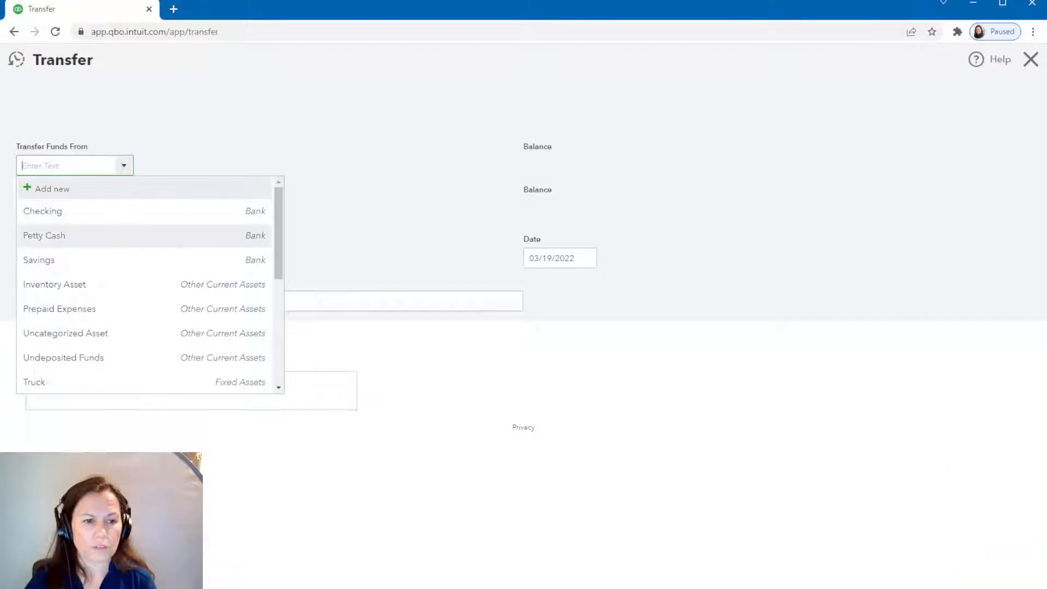
click(44, 235)
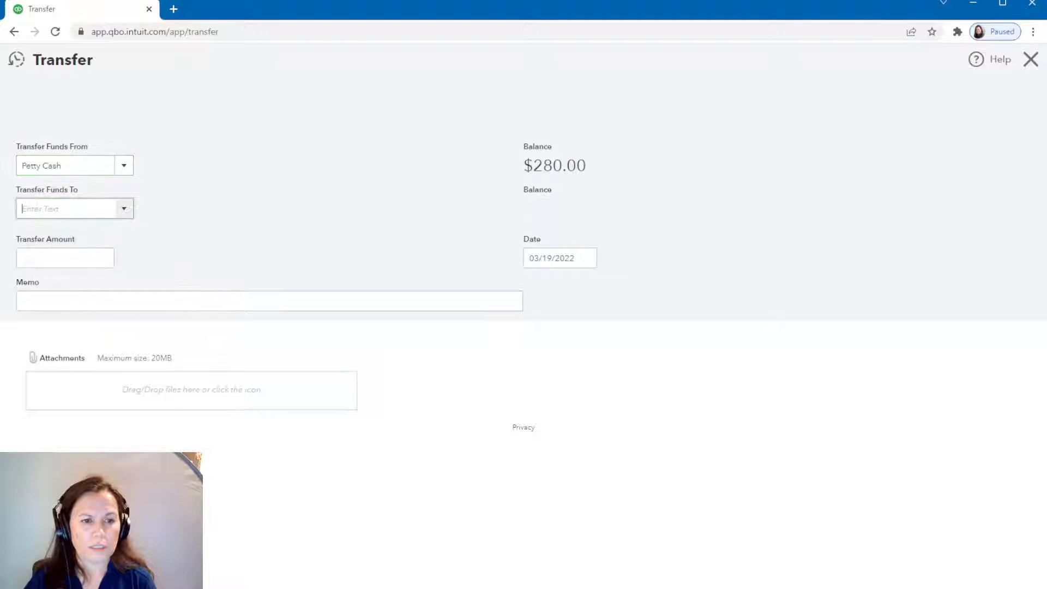
click(124, 208)
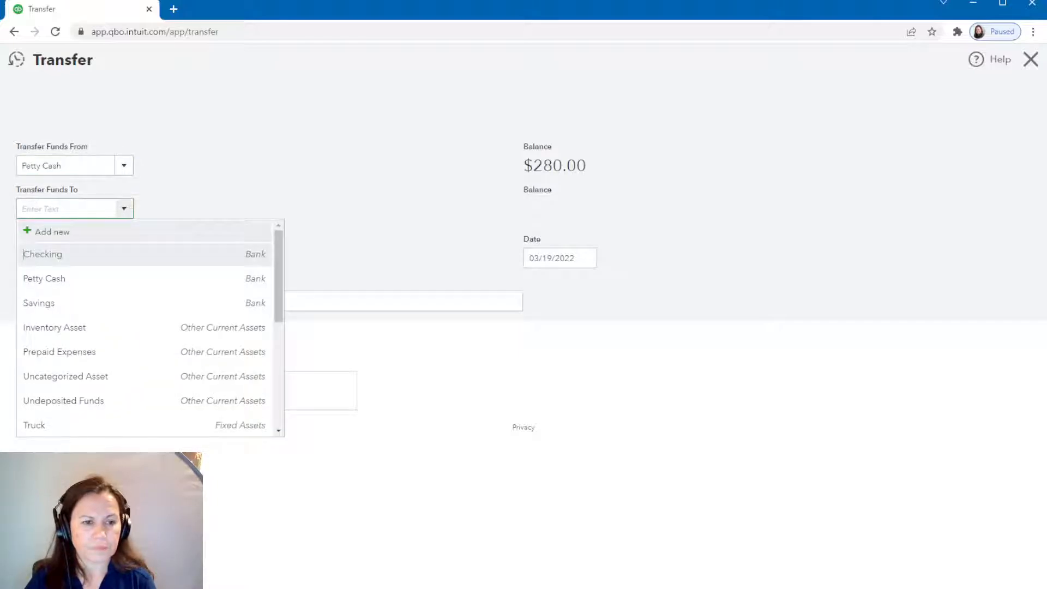
click(42, 253)
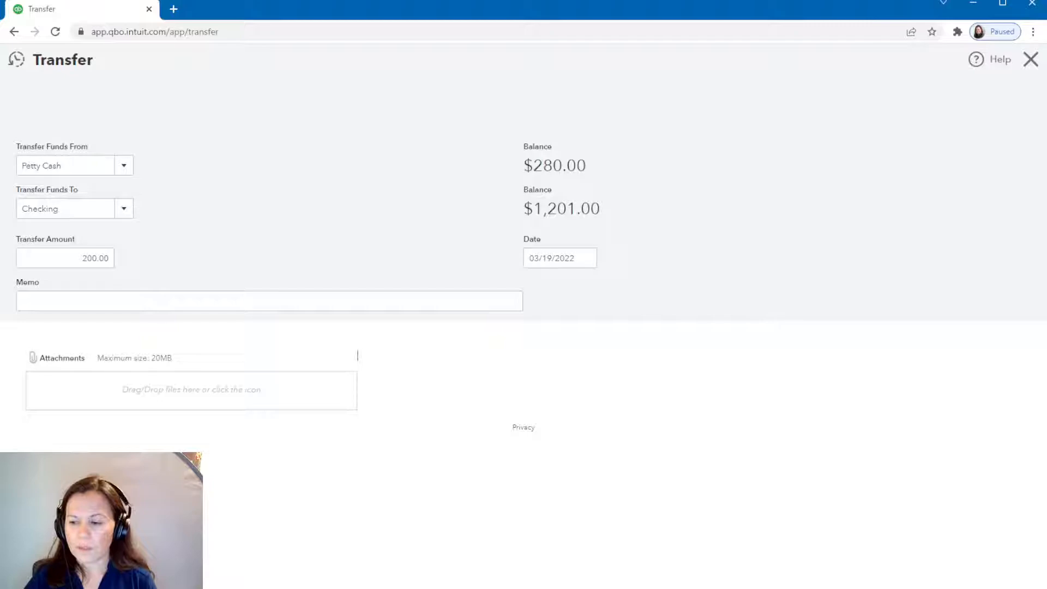
click(978, 170)
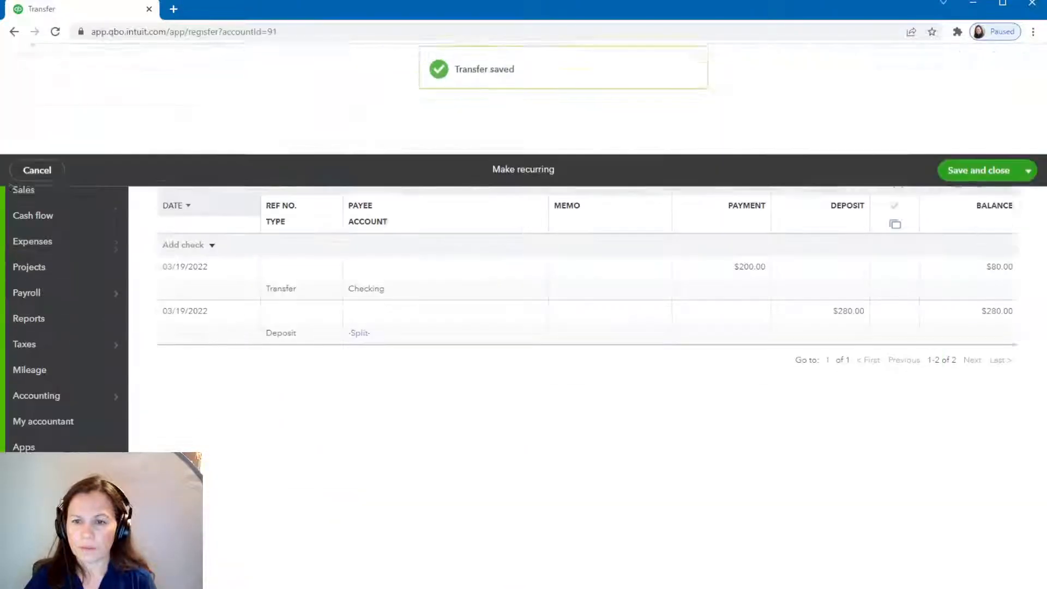
click(979, 170)
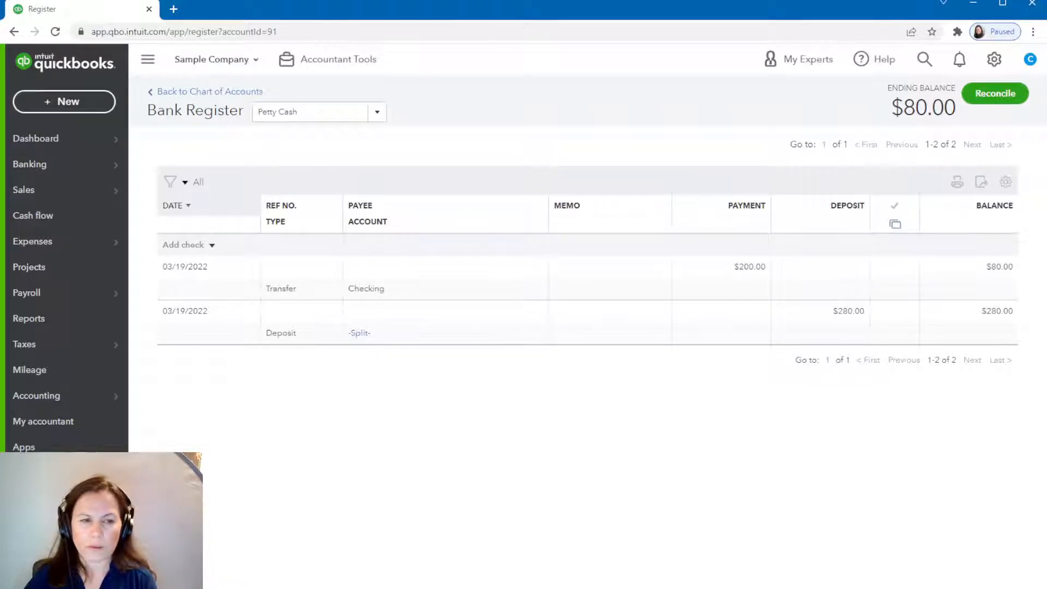
Step: Start a new expense with Mahoney Mugs as the payee
click(64, 102)
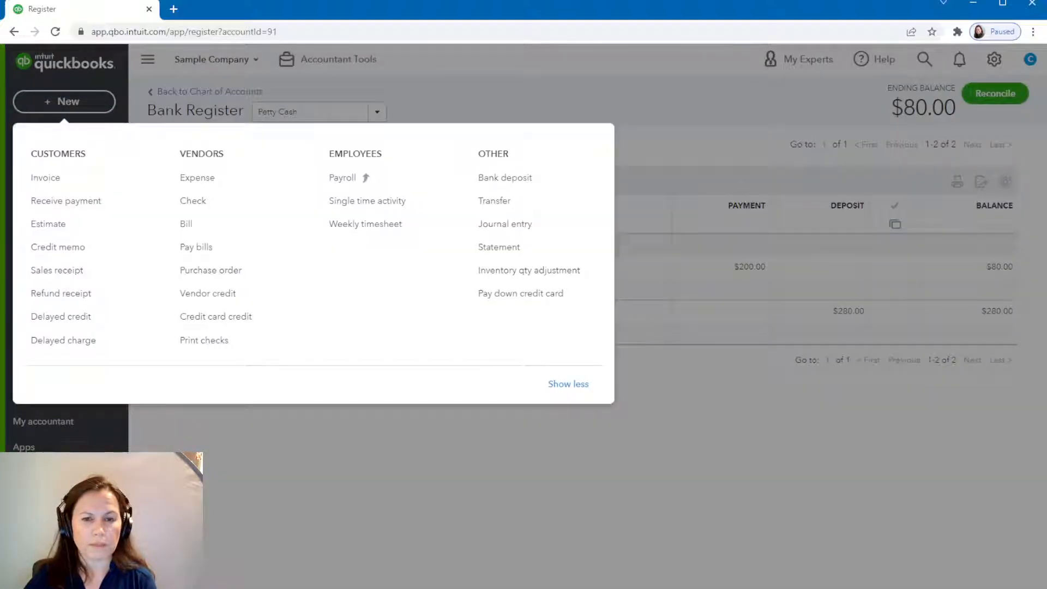
click(197, 178)
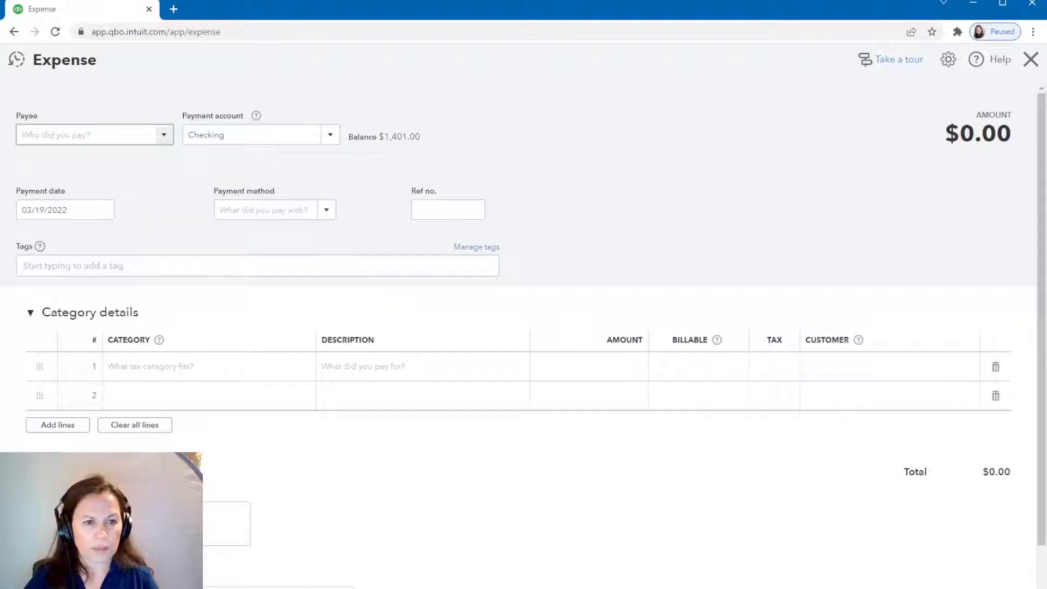
click(93, 135)
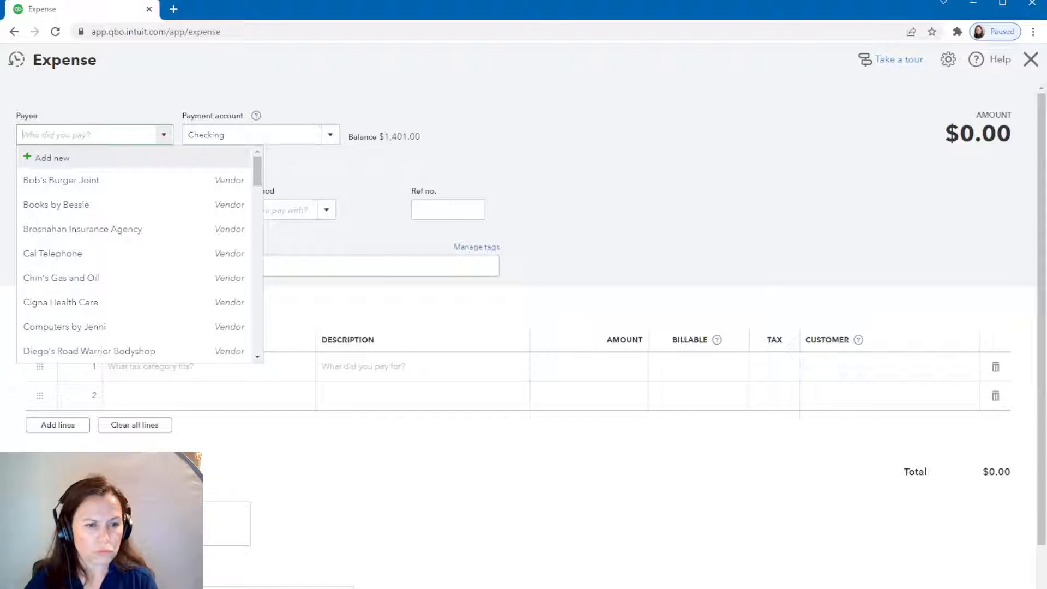
mouse_move(64, 326)
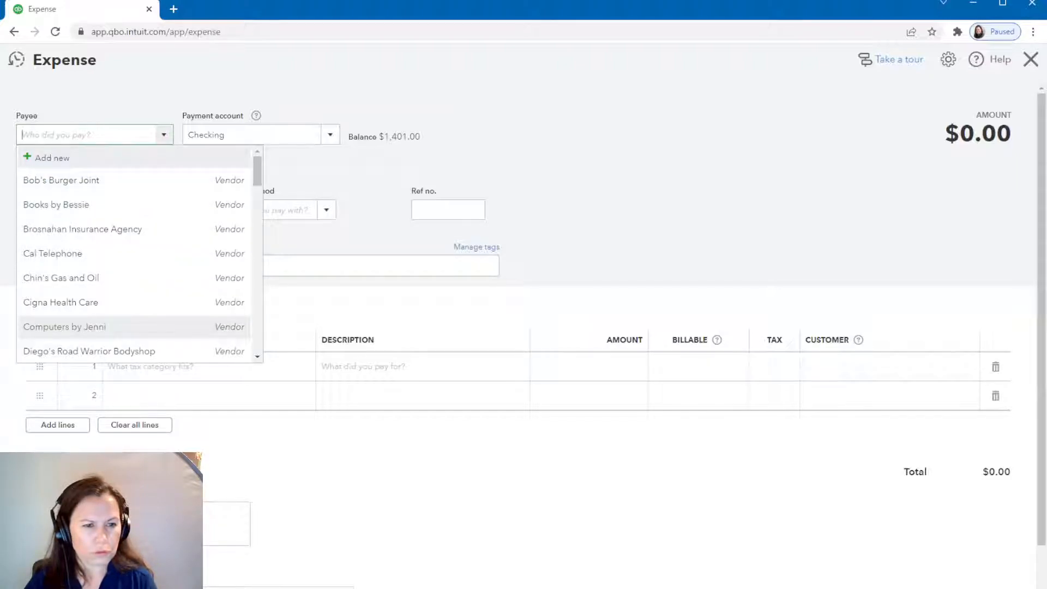
mouse_move(60, 301)
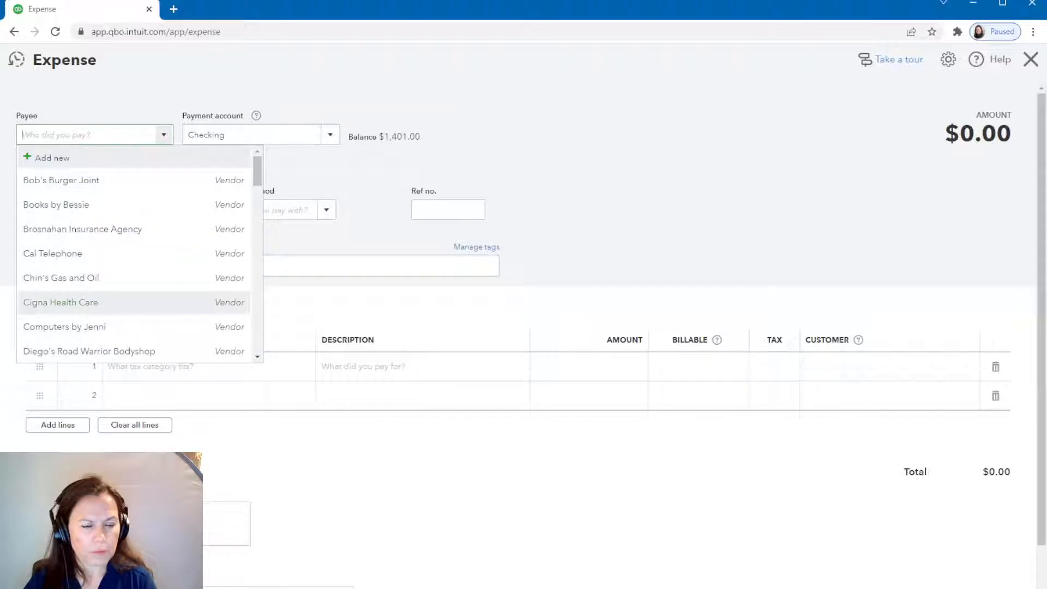
scroll(down, 3)
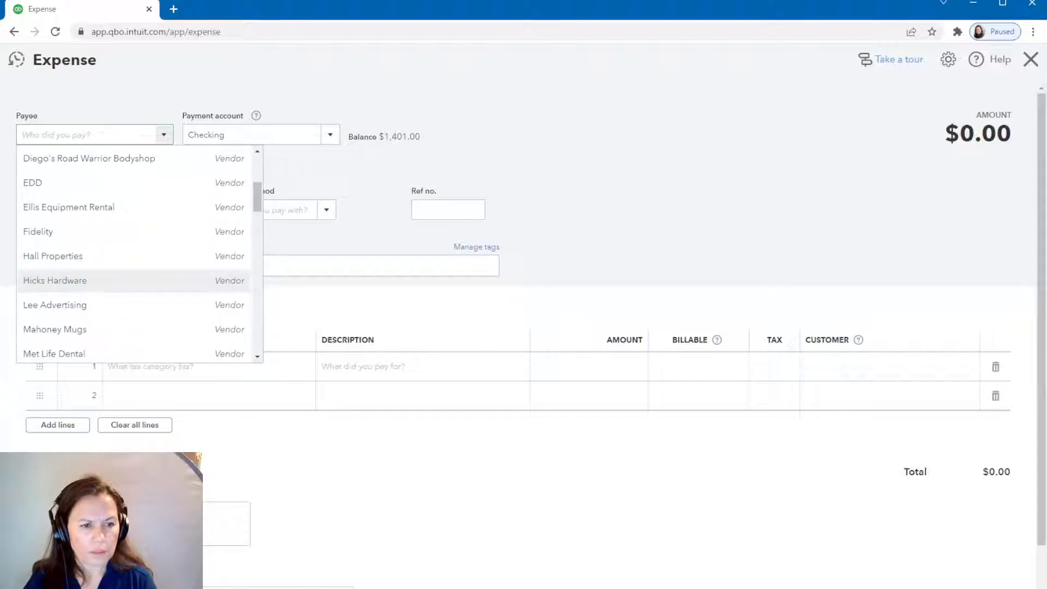
scroll(down, 3)
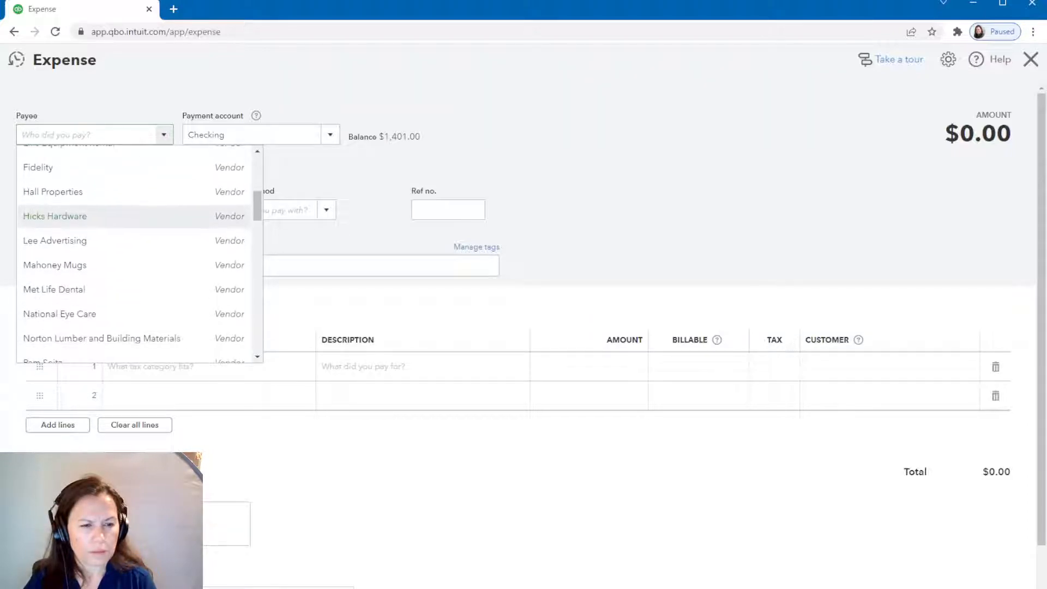
mouse_move(55, 265)
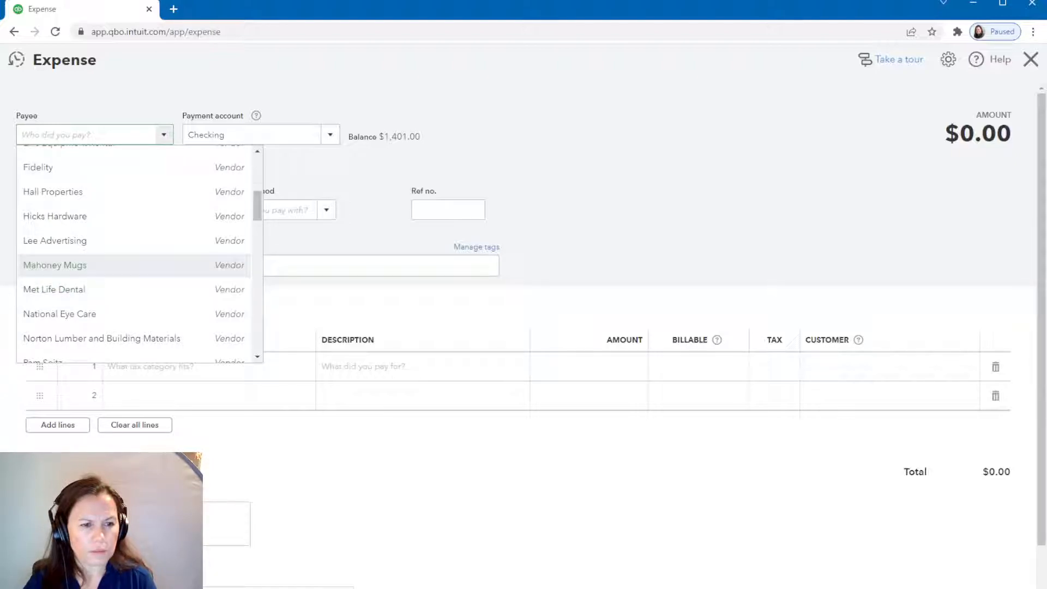
click(55, 265)
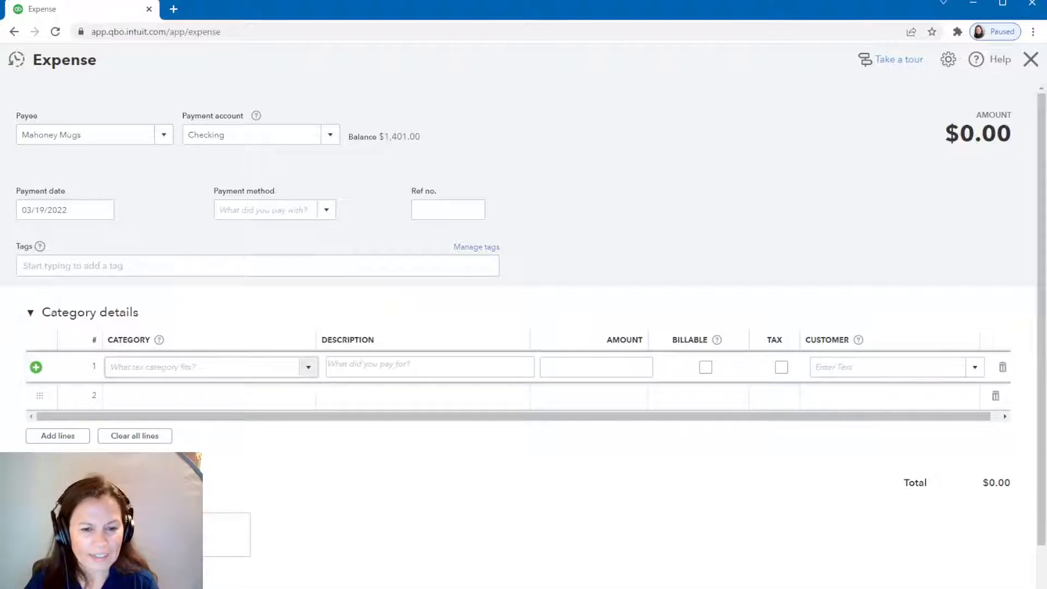
Step: Charge $30 to Advertising, paid from Petty Cash, and save the expense
click(207, 366)
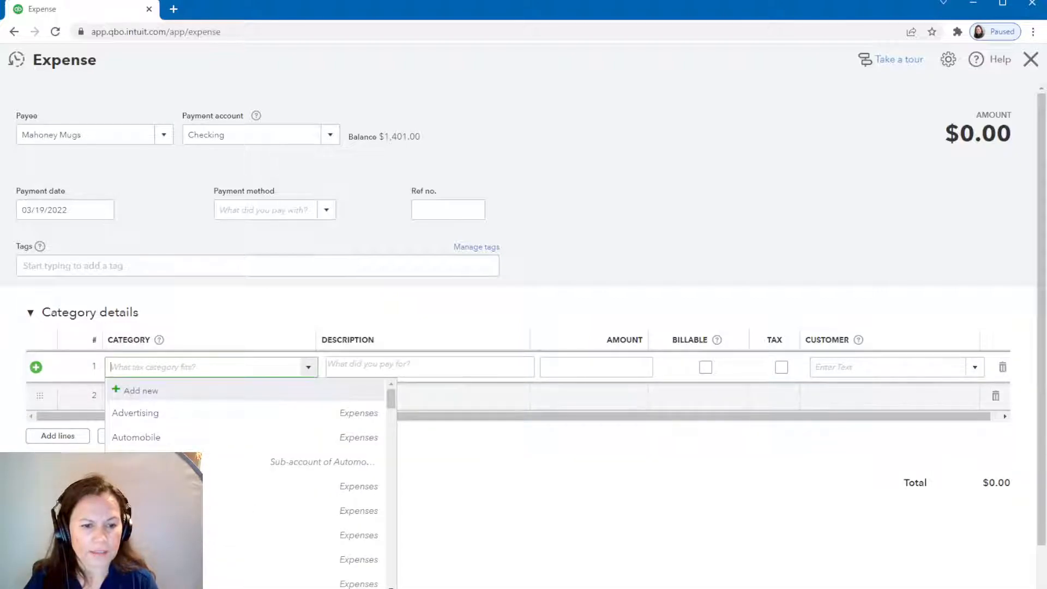
click(135, 412)
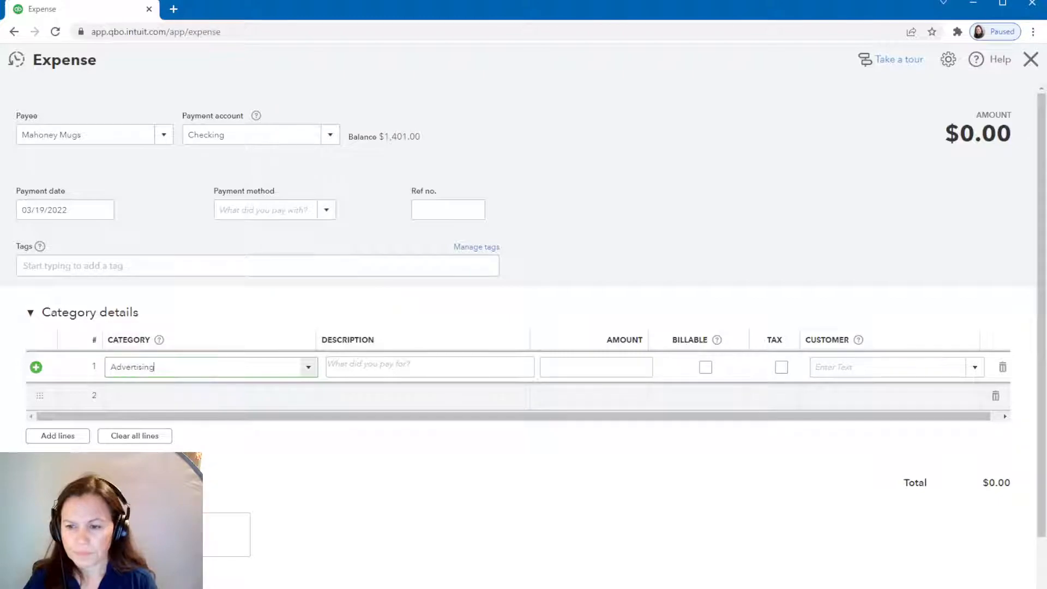
text(30.00)
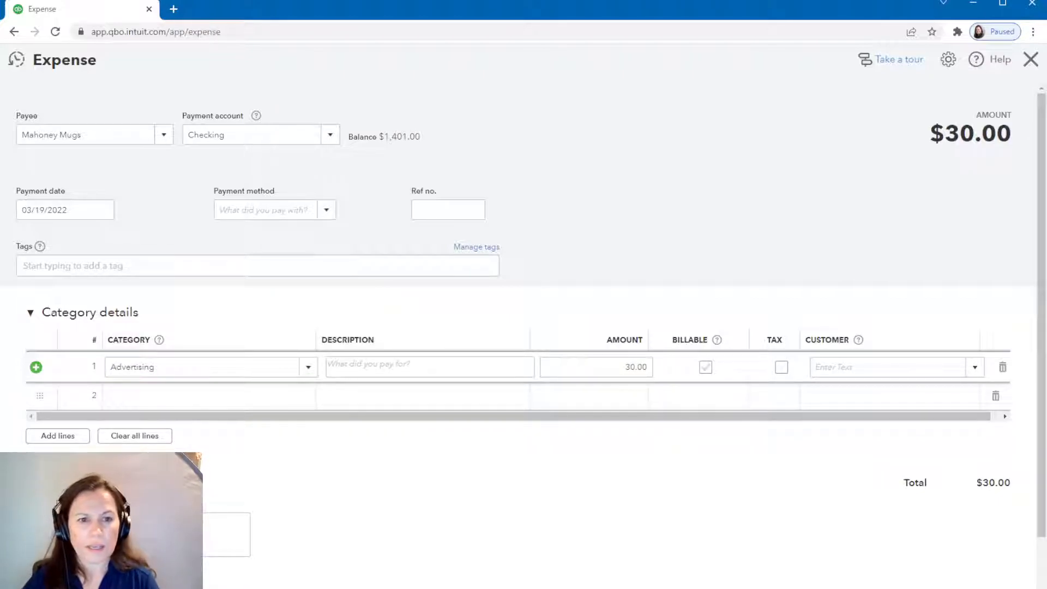
click(327, 134)
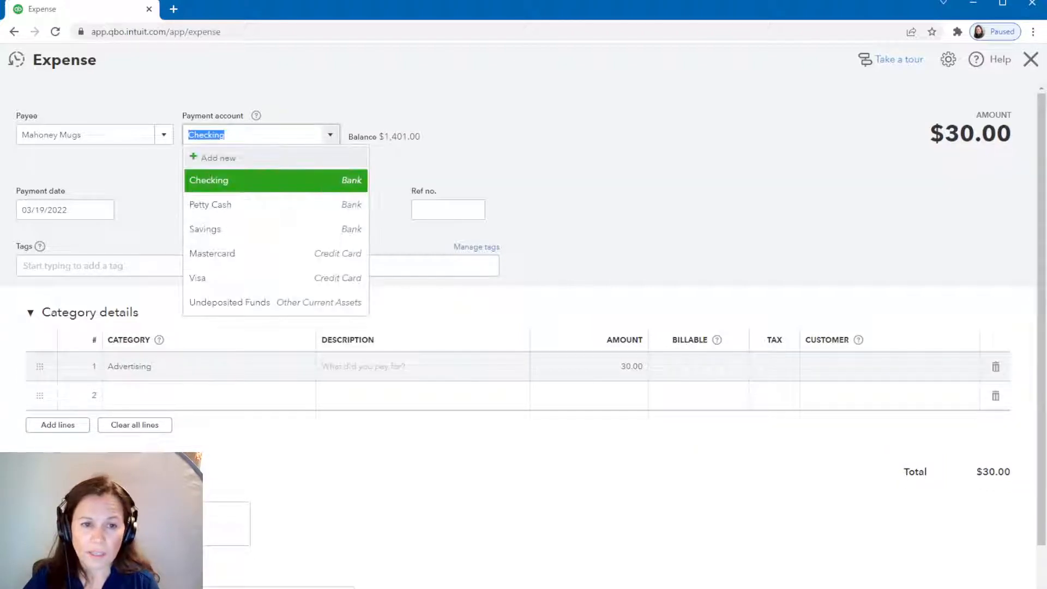
click(210, 204)
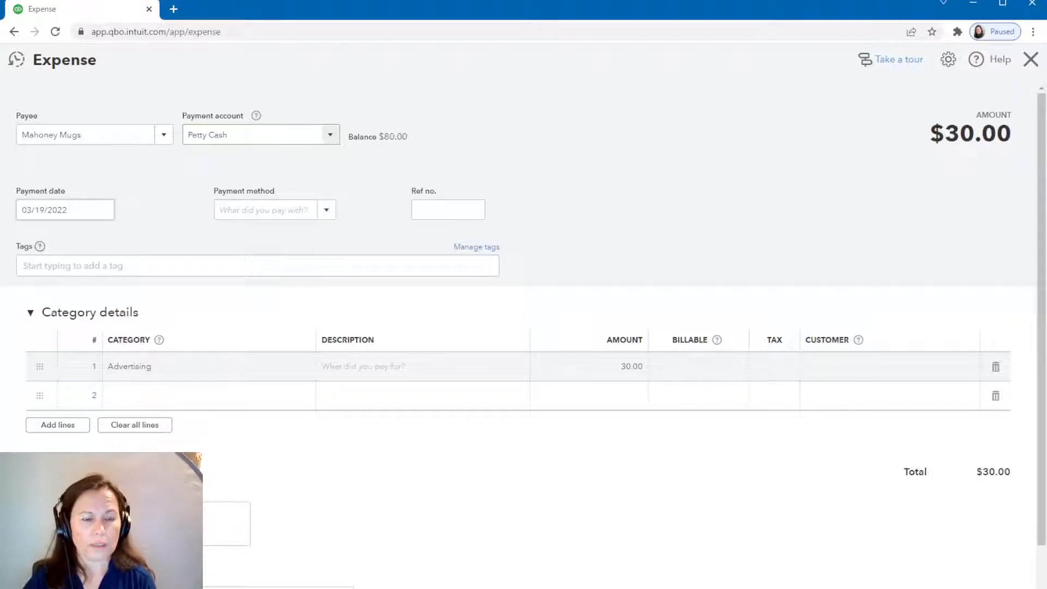
click(257, 134)
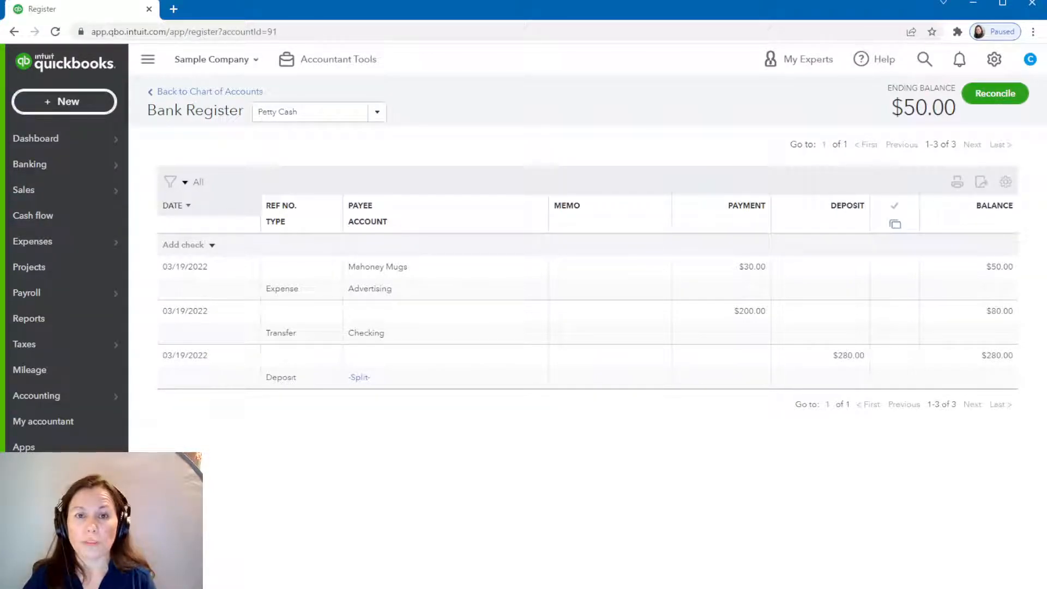
Step: Start a new transfer from Petty Cash and search the destination accounts for 'perso' and 'own'
click(63, 101)
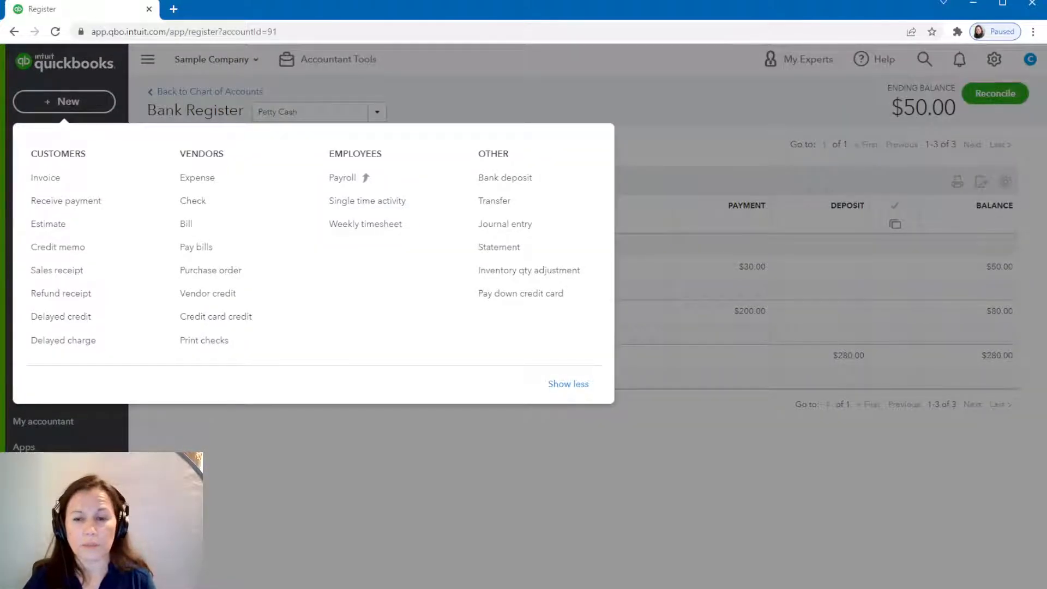
mouse_move(505, 224)
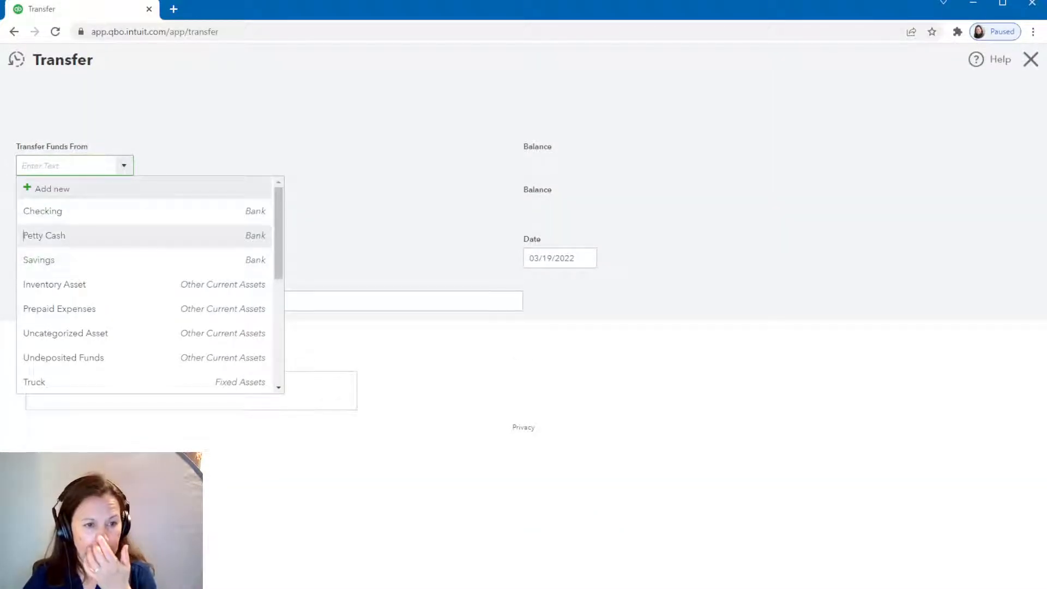
click(44, 235)
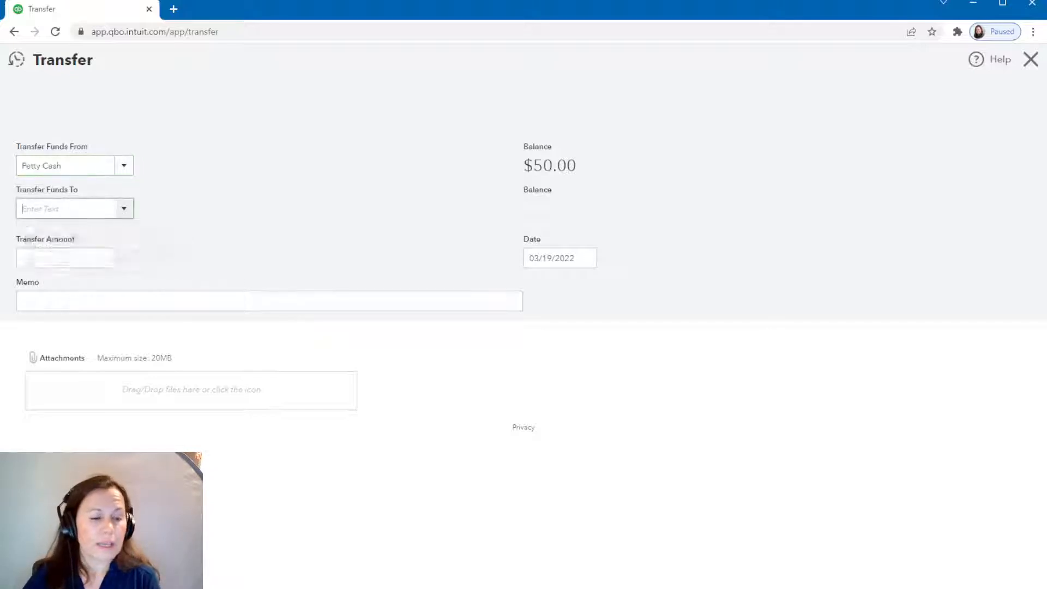
click(71, 208)
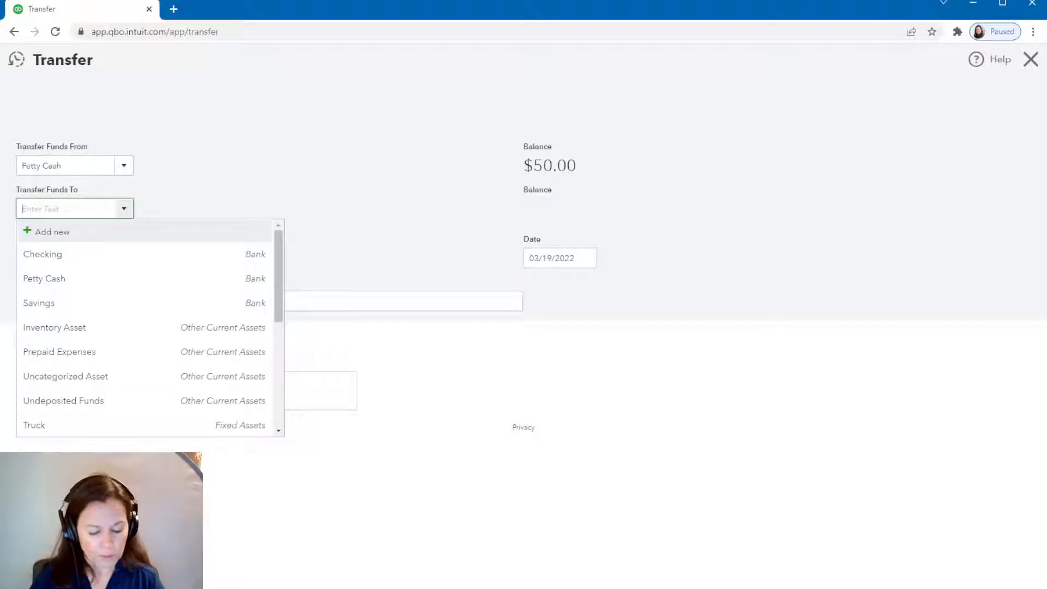
text(perso)
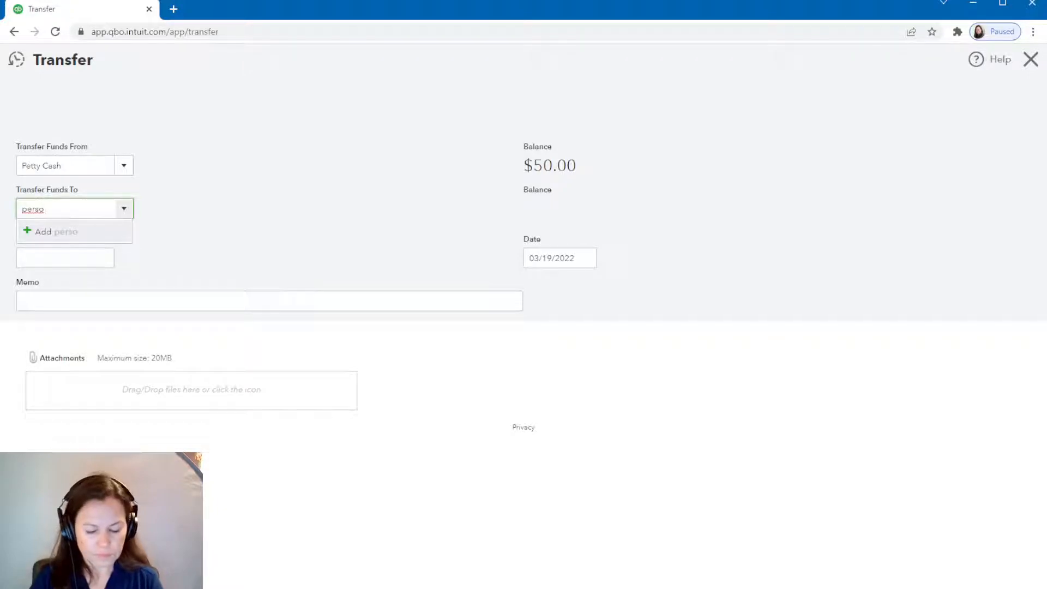
text(own)
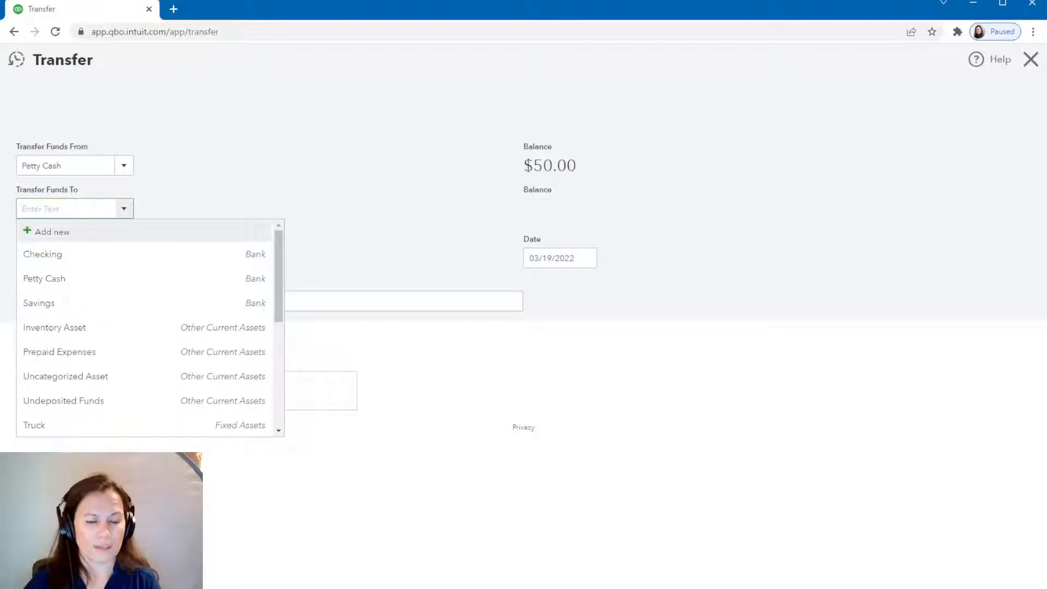
Step: Add and save a Personal Expense account with Equity type and Personal Expense detail type
click(50, 232)
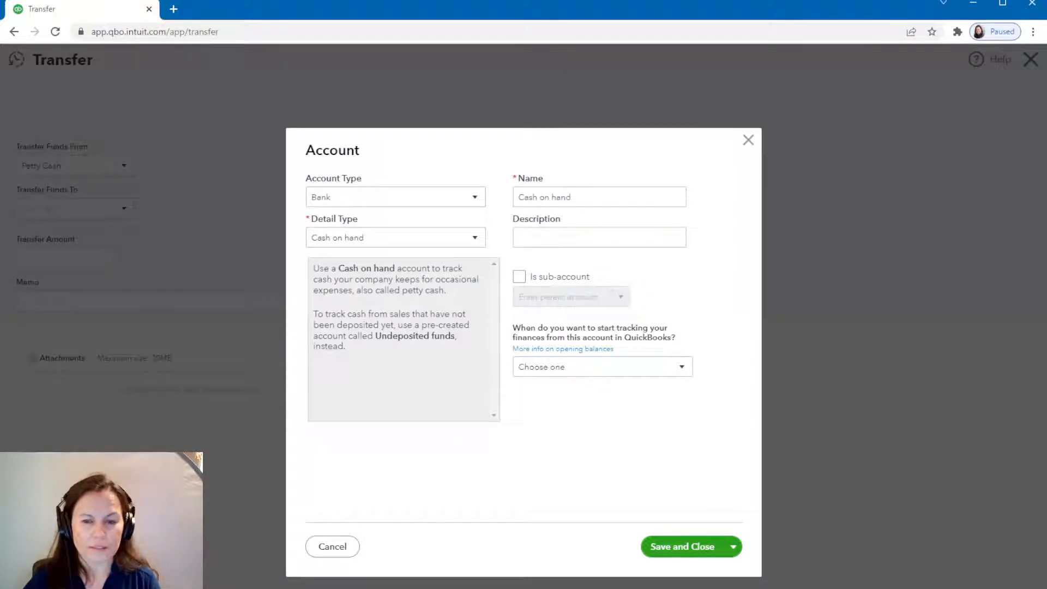
click(394, 196)
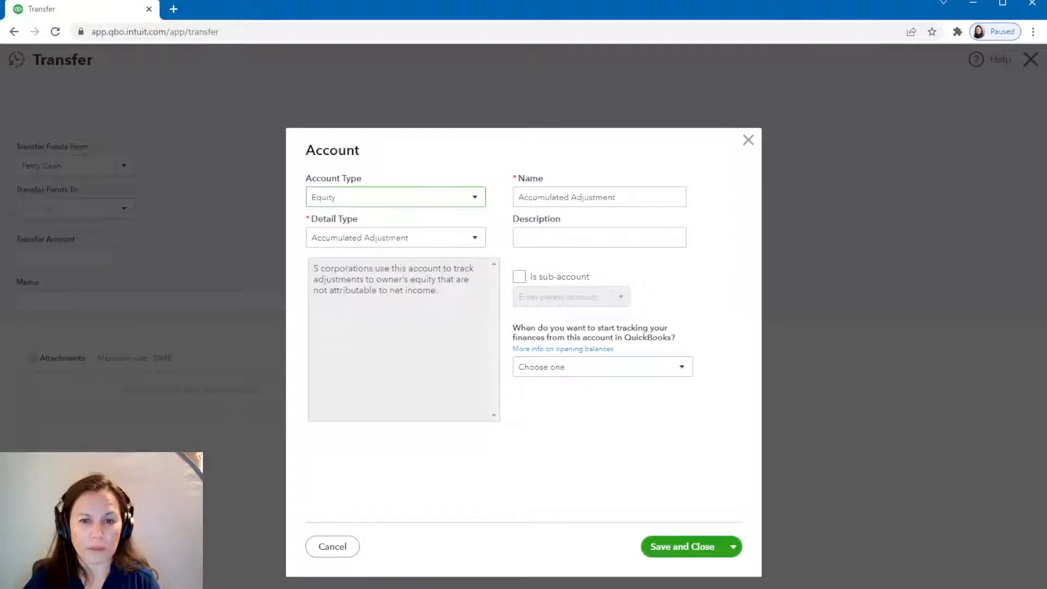
click(395, 237)
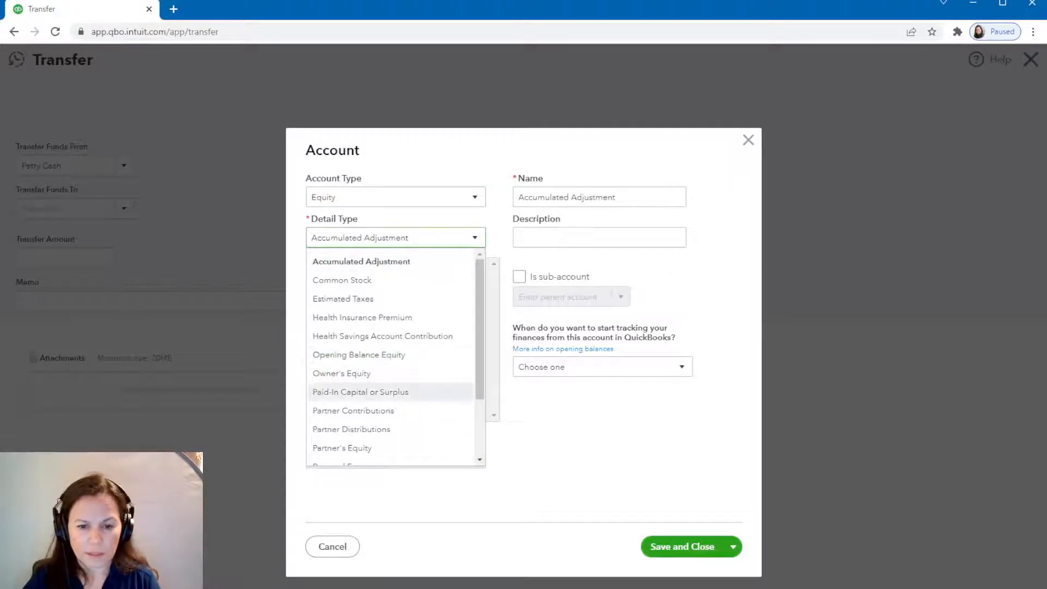
scroll(down, 3)
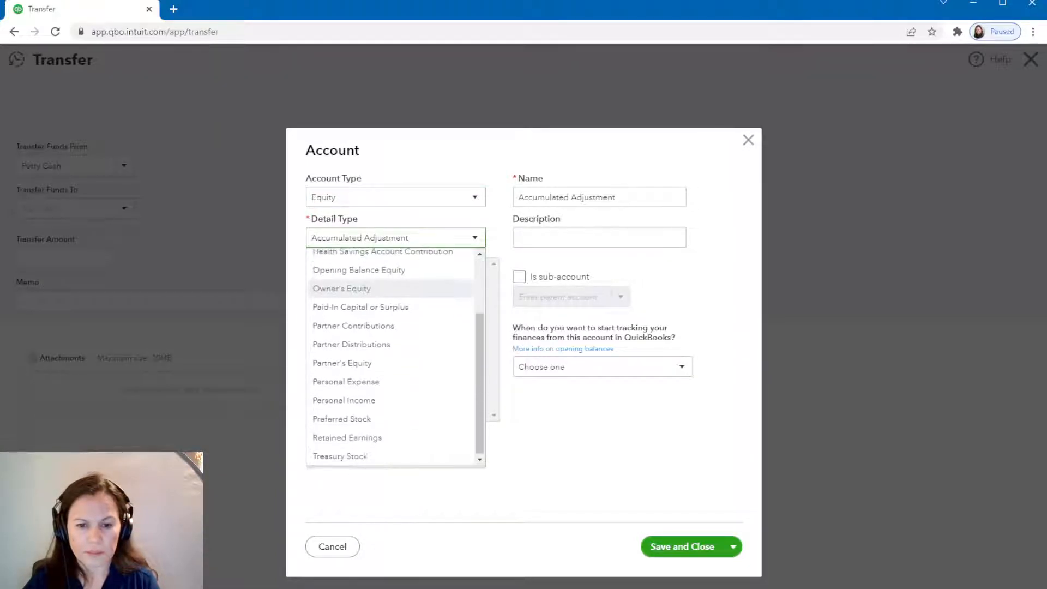
click(346, 381)
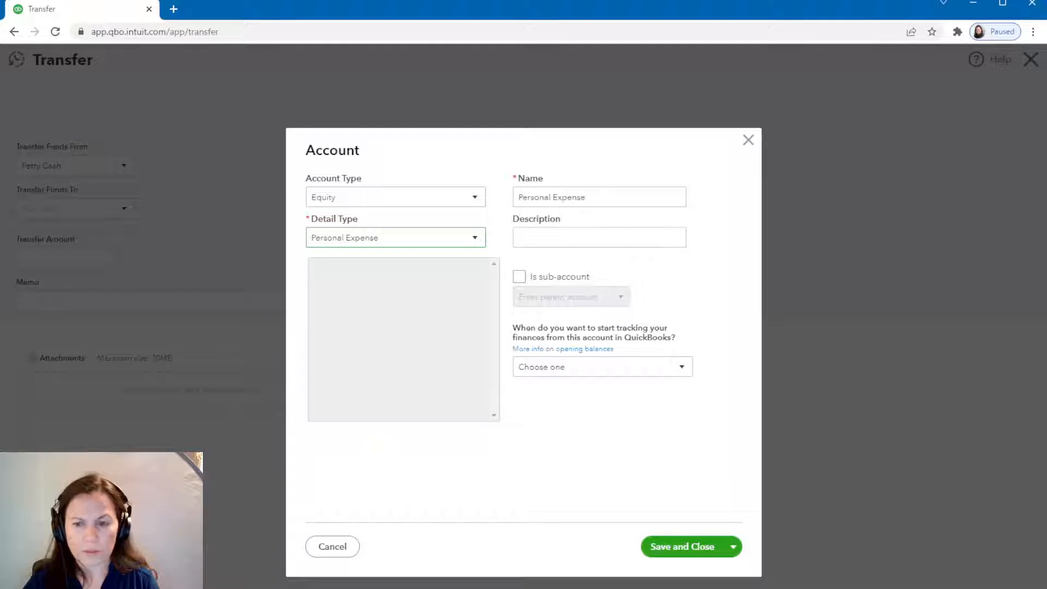
click(681, 546)
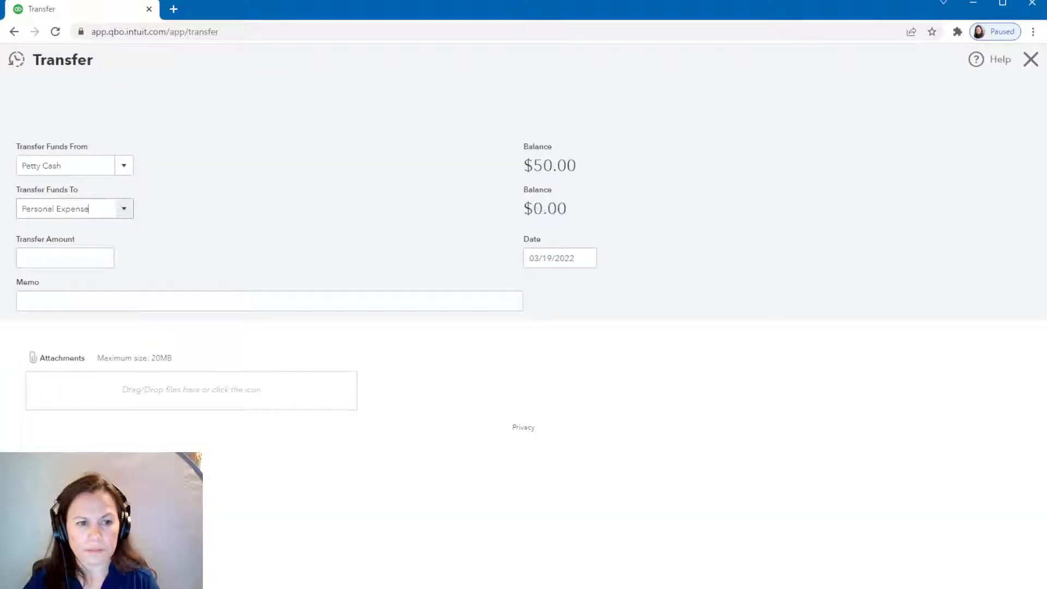
Step: Enter a transfer amount of 50.00
click(65, 258)
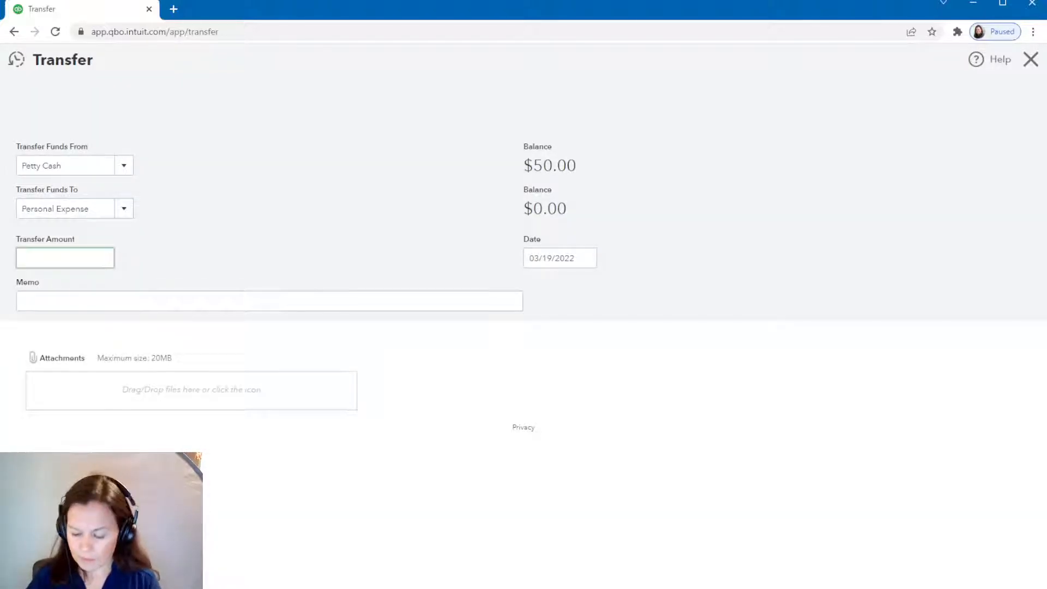
text(50.00)
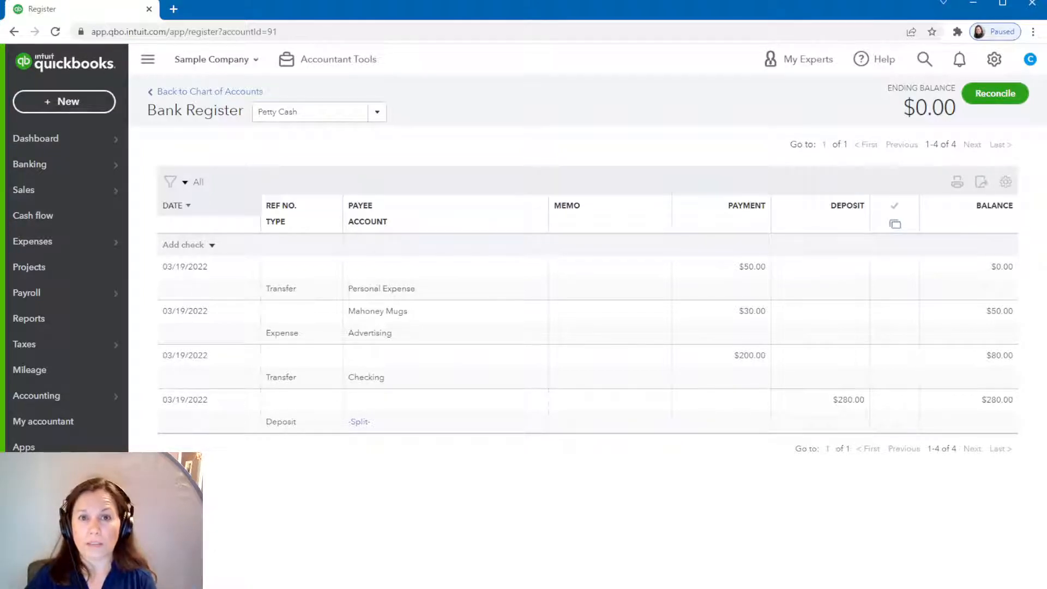
mouse_move(23, 190)
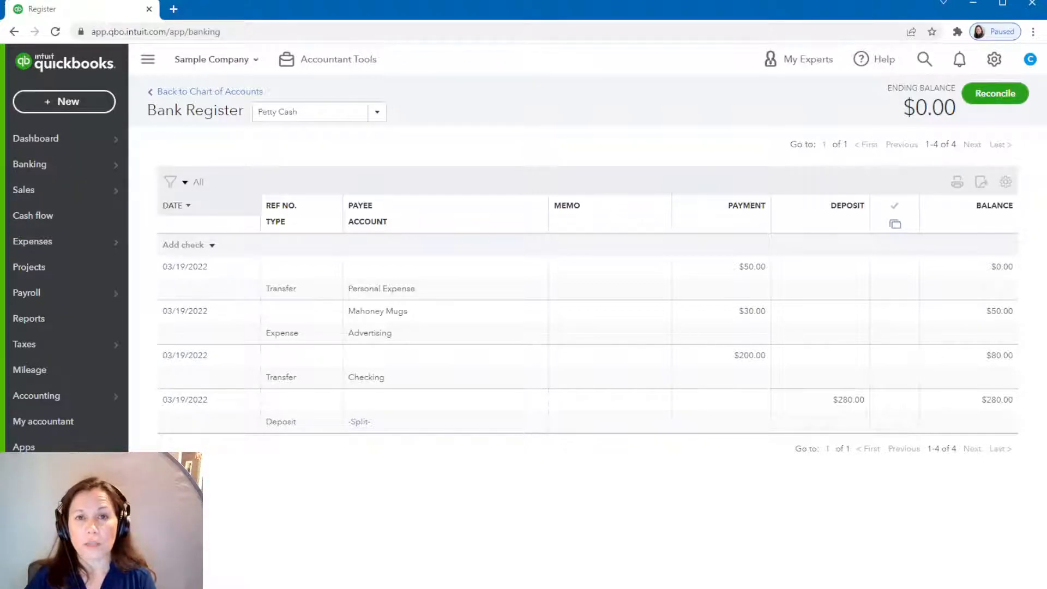
Step: Open Banking, dismiss the welcome message, and expand the $200 A Rental deposit
click(30, 164)
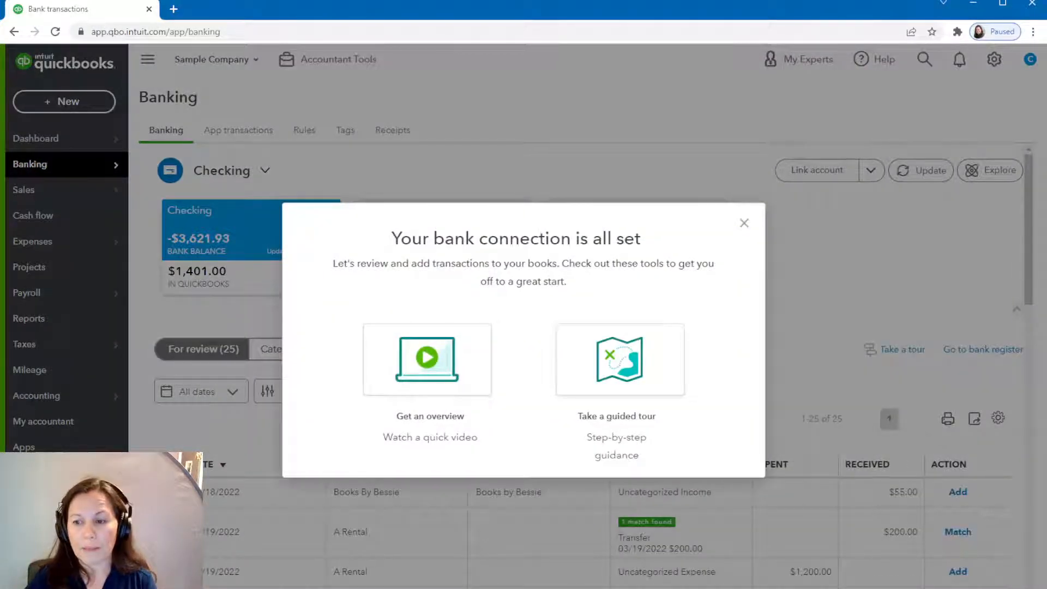
click(743, 223)
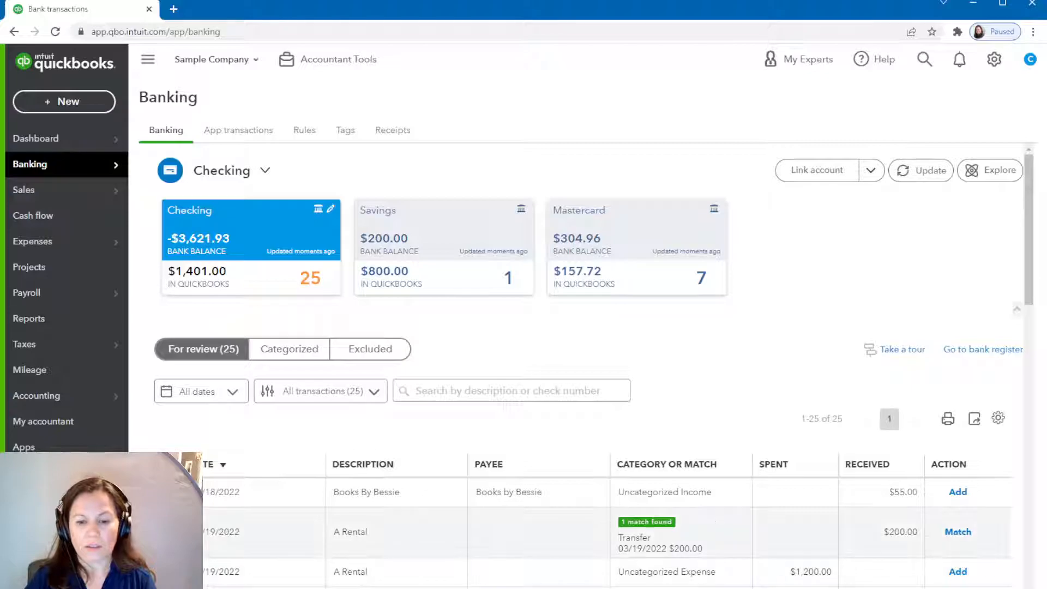
scroll(down, 3)
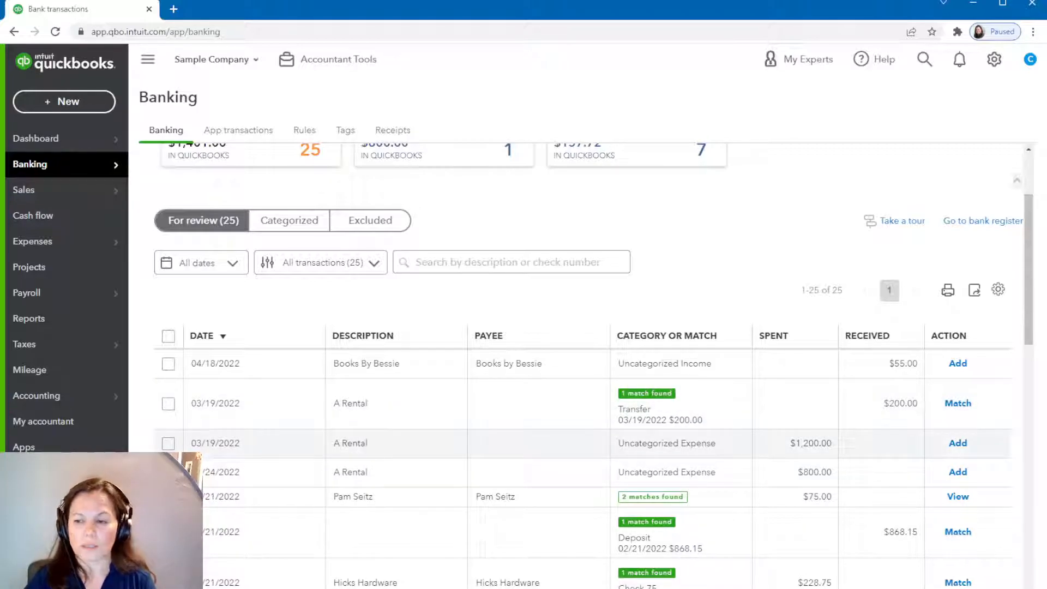
click(957, 403)
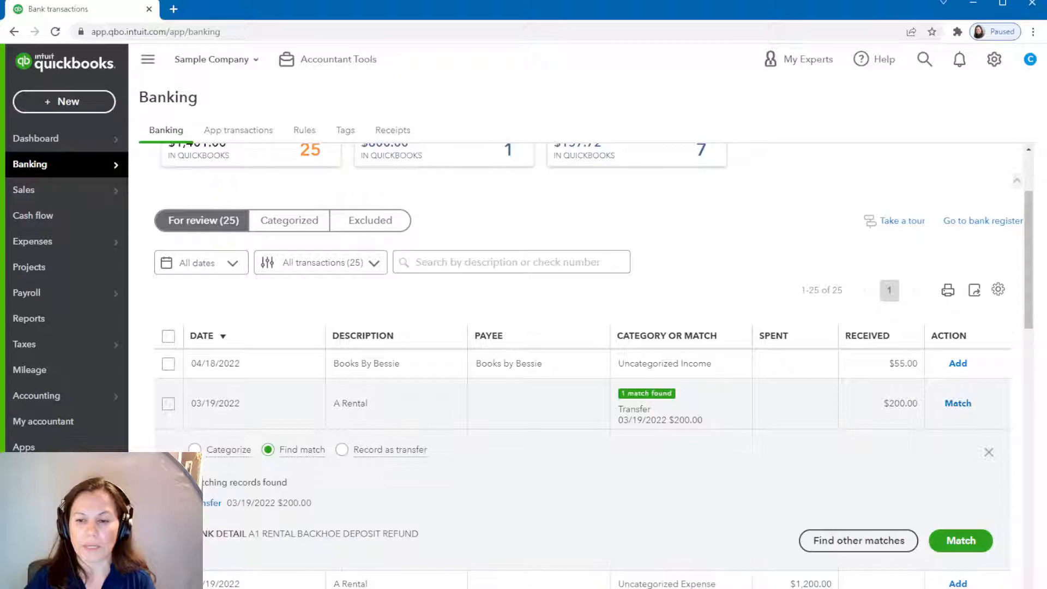